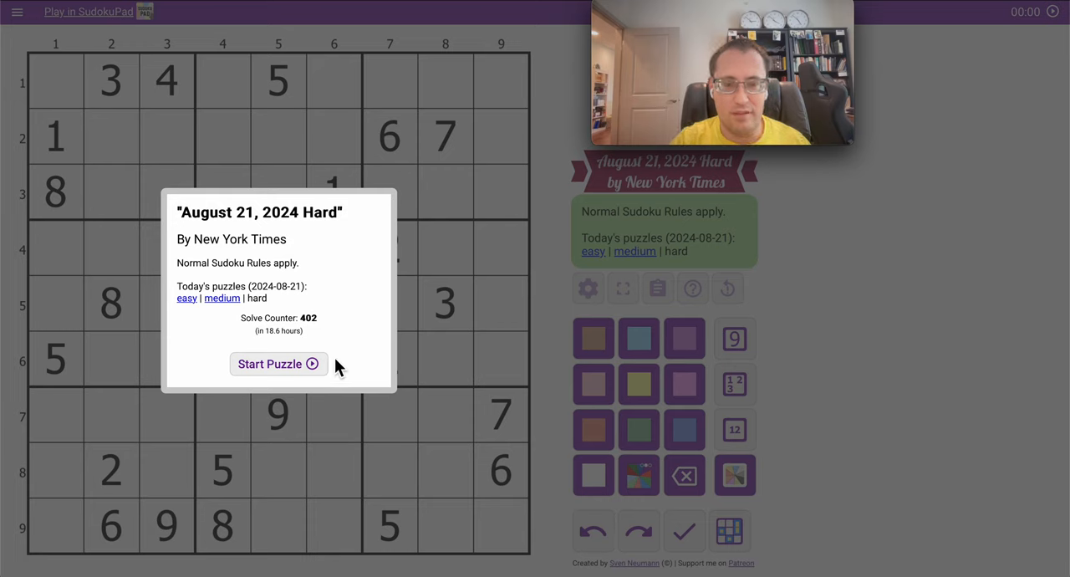
# Start the puzzle and pencil corner candidates 1, 8, 5 and 6 into rows 1, 4 and 7
pyautogui.click(278, 364)
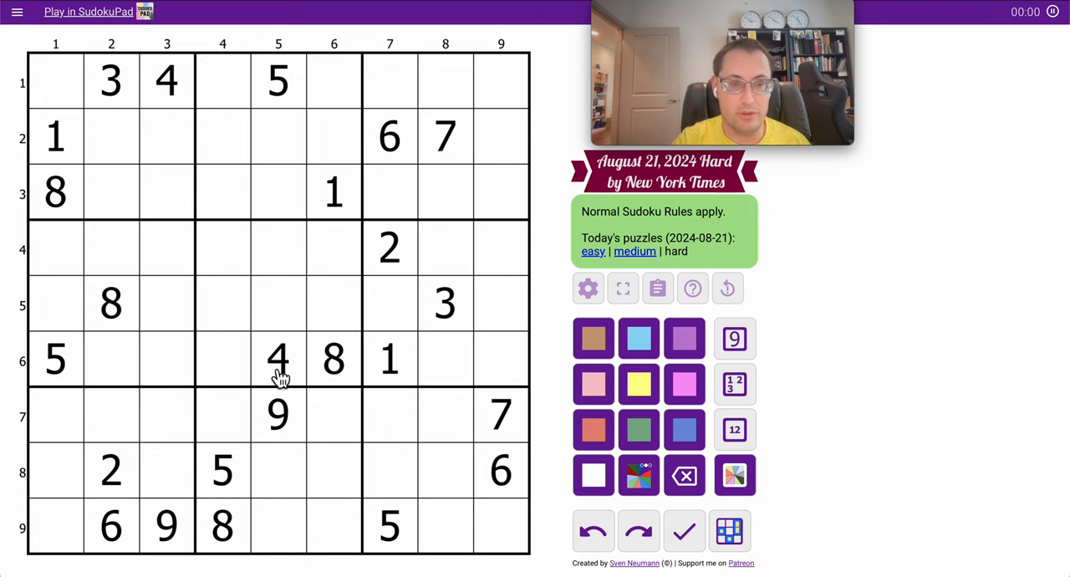
pyautogui.click(444, 82)
pyautogui.write('1')
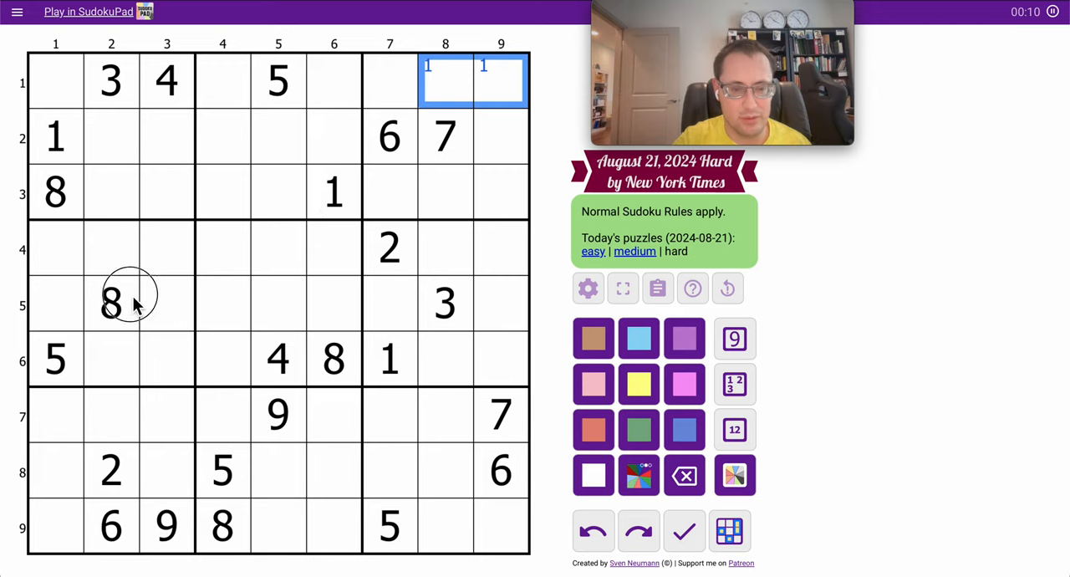
pyautogui.click(471, 247)
pyautogui.write('8')
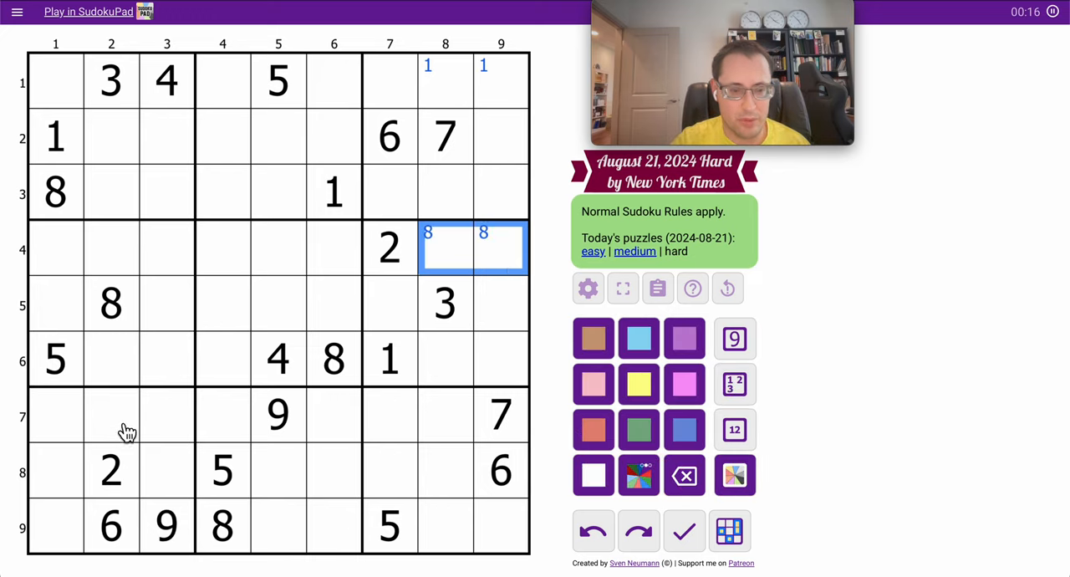
pyautogui.click(111, 414)
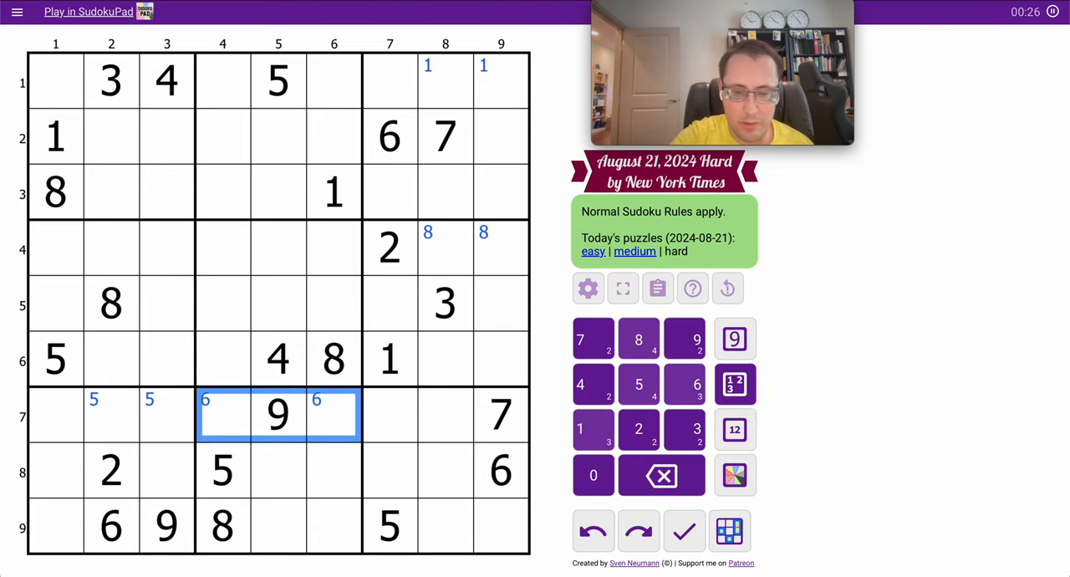
pyautogui.click(732, 474)
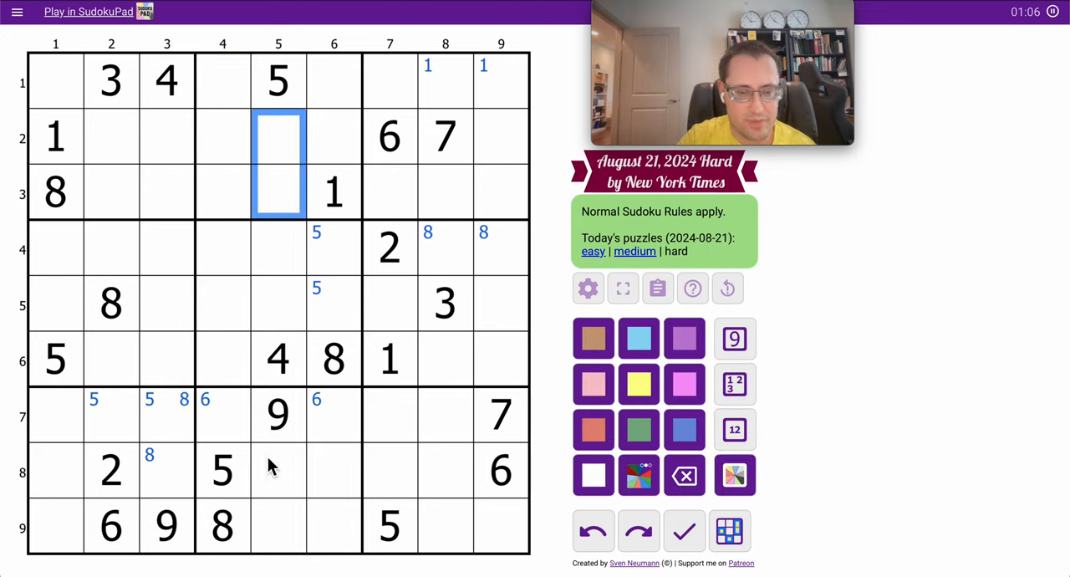
# Place 8 in r2c5 and mark 8 as a corner candidate in the top-right box's first row
pyautogui.click(278, 192)
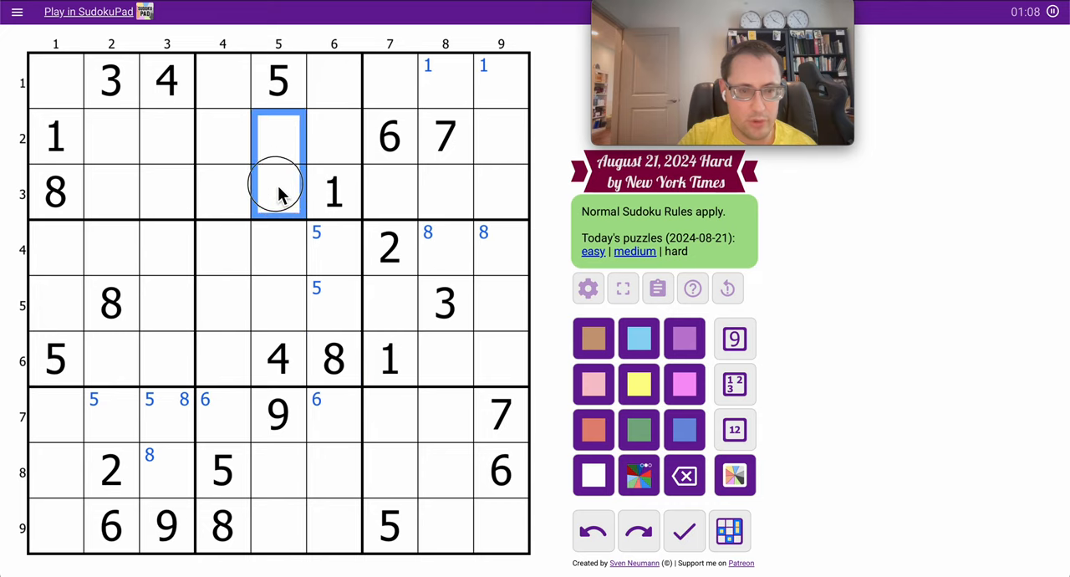
pyautogui.click(278, 137)
pyautogui.write('8')
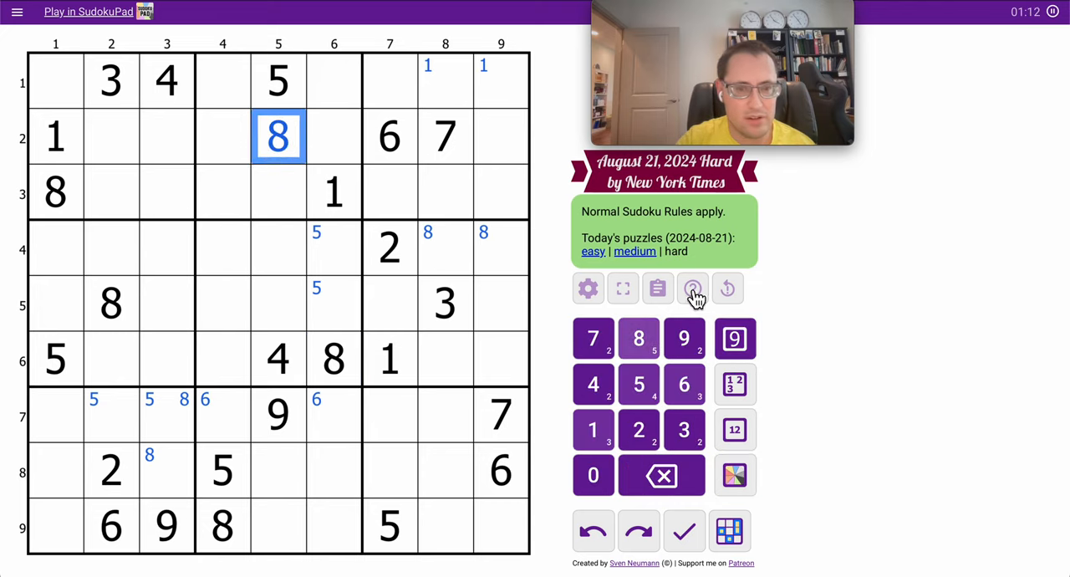
pyautogui.click(502, 82)
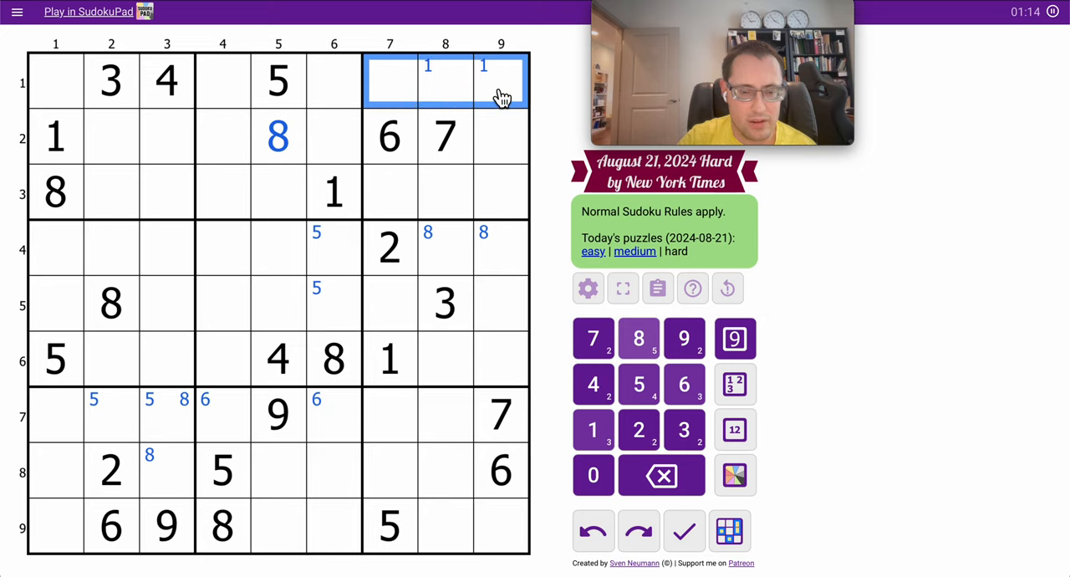
pyautogui.click(638, 338)
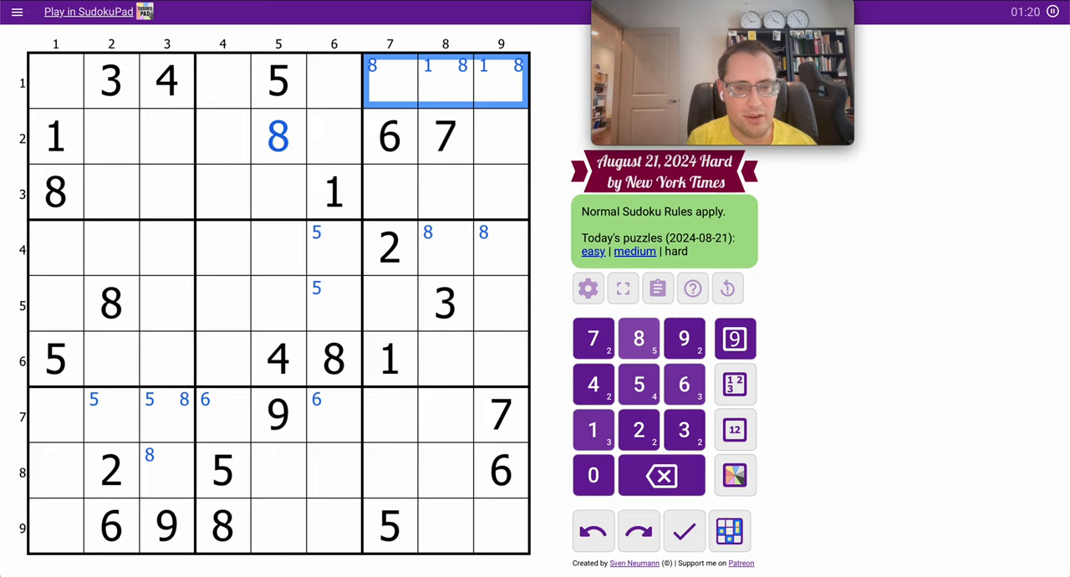
# Mark 6 candidates in column 8 and place 7 in r5c7, then select row 2's empty cells
pyautogui.click(445, 248)
pyautogui.write('6 ')
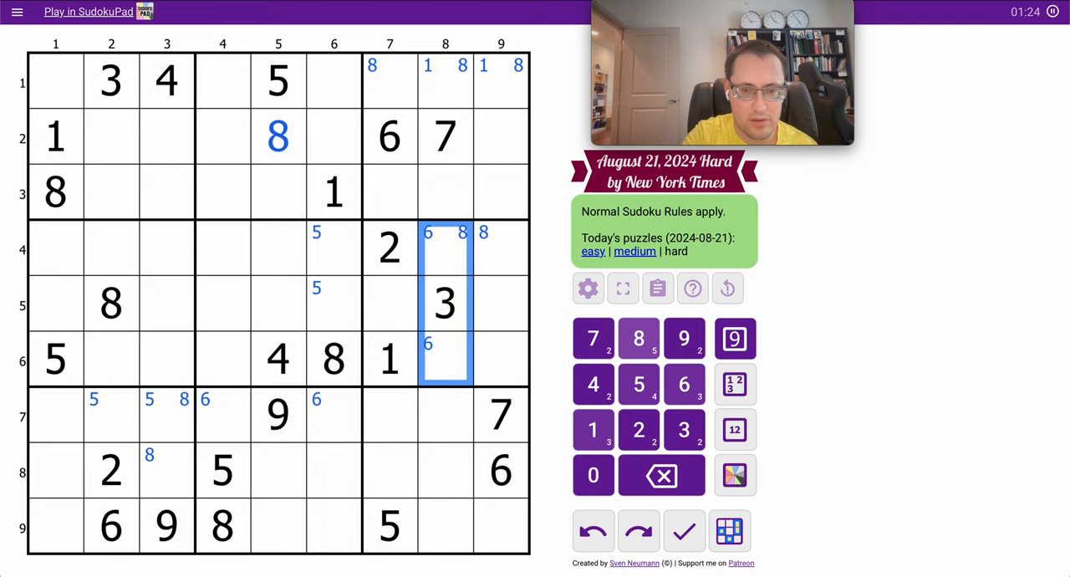
pyautogui.click(388, 302)
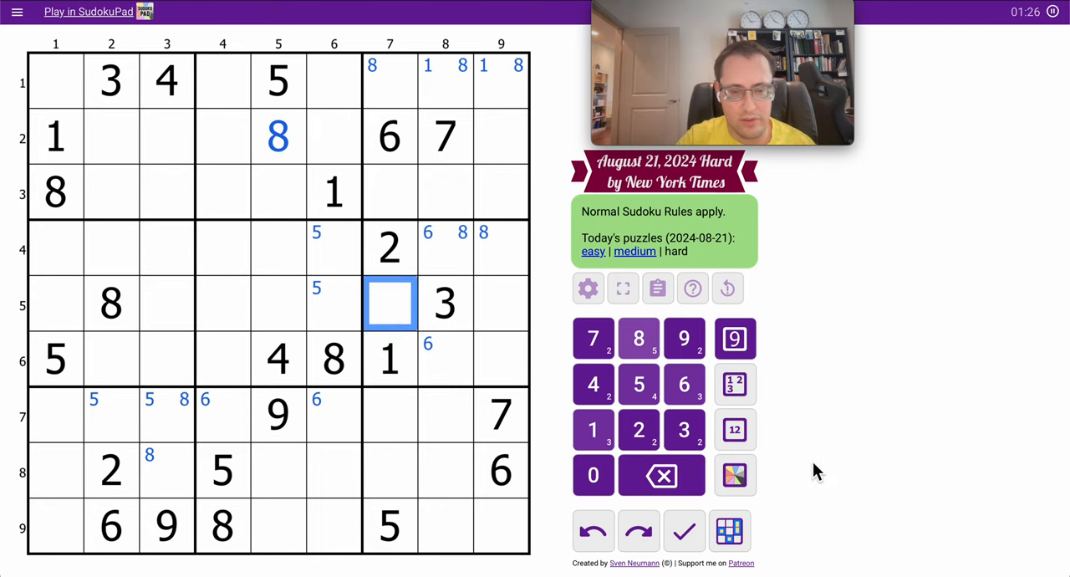
pyautogui.click(592, 338)
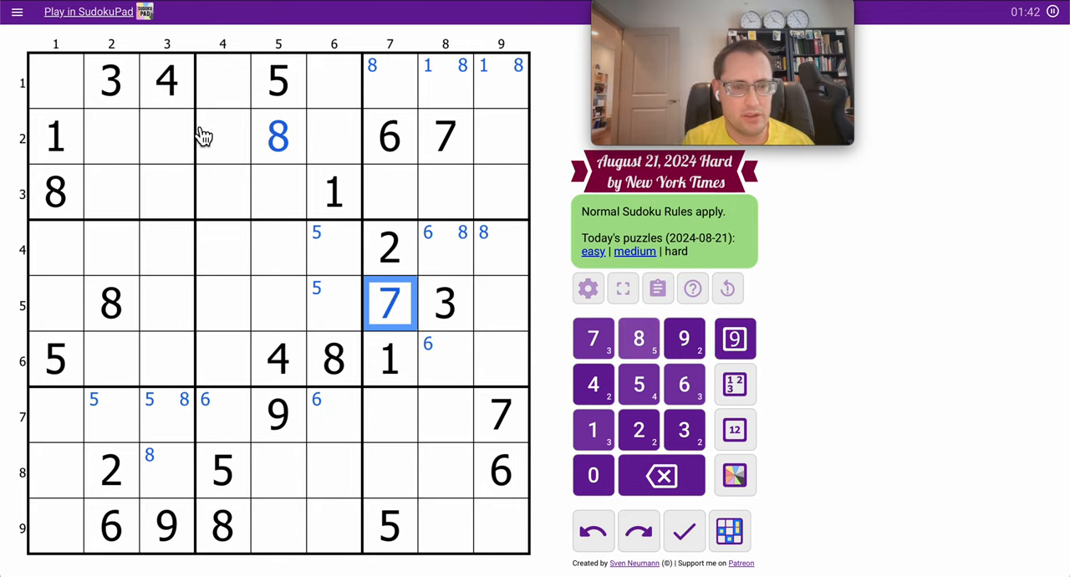
pyautogui.click(167, 137)
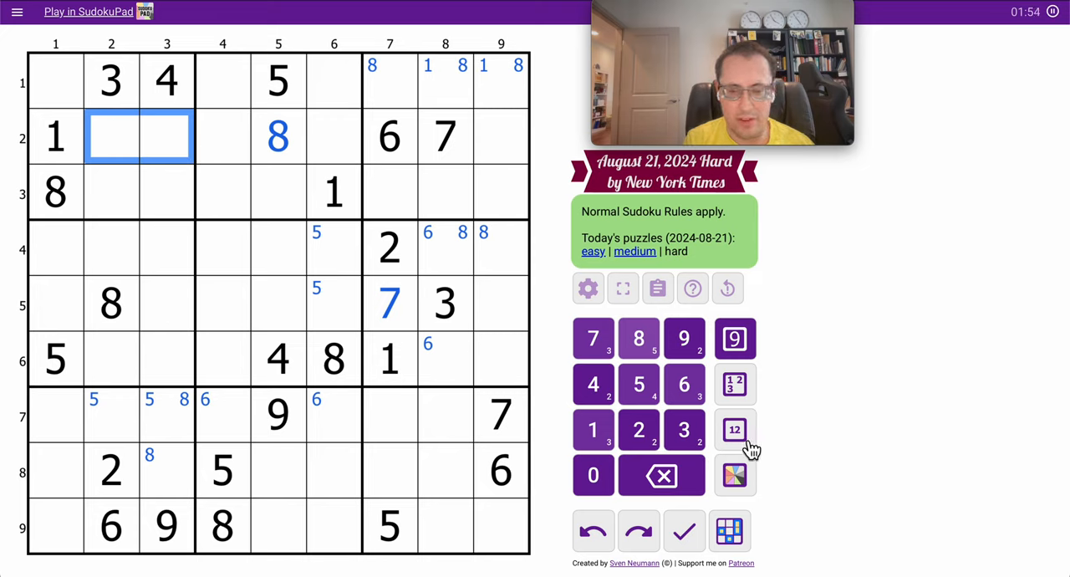
# Enter centre candidates in r1c1 and the empty top-left box cells of rows 2–3
pyautogui.click(734, 428)
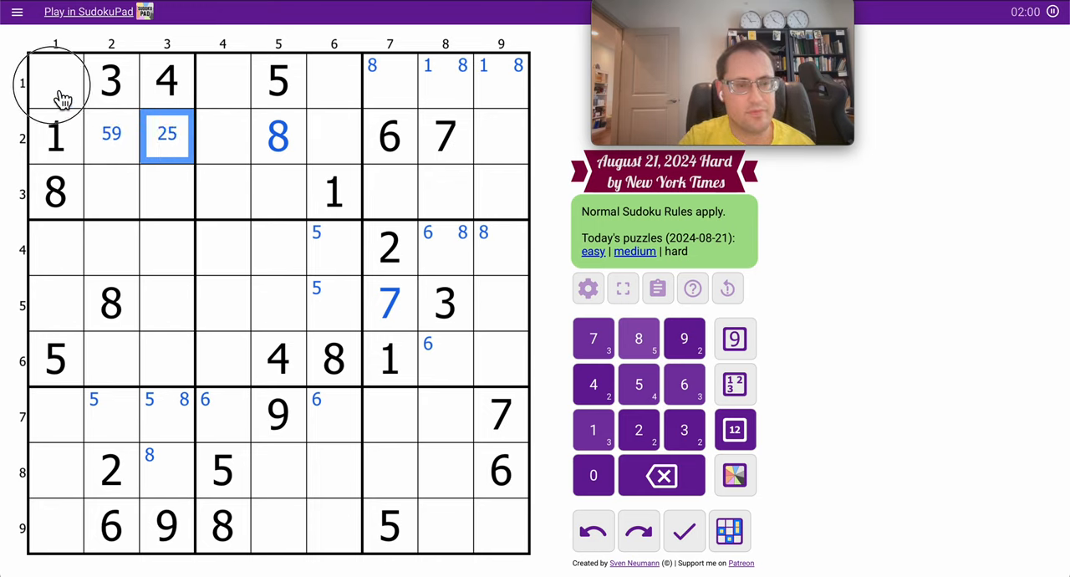
pyautogui.click(55, 82)
pyautogui.write('2679')
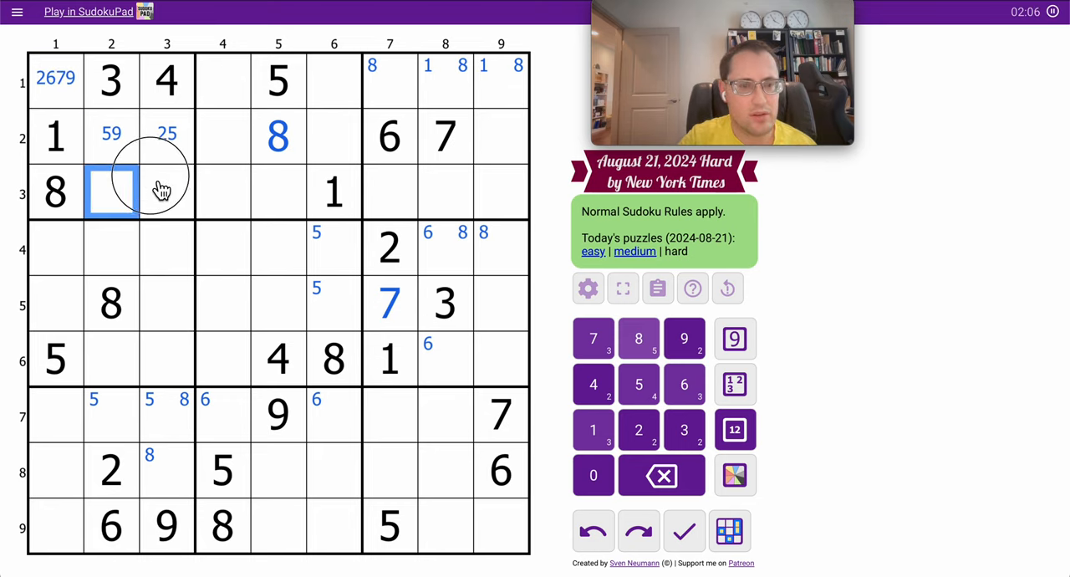
pyautogui.click(167, 191)
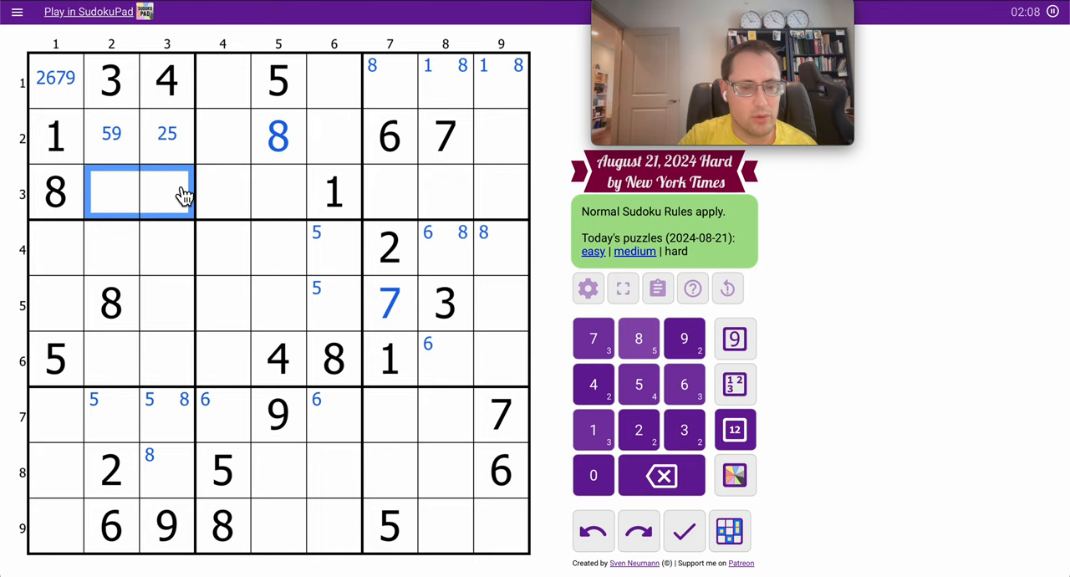
pyautogui.click(638, 428)
pyautogui.write('579')
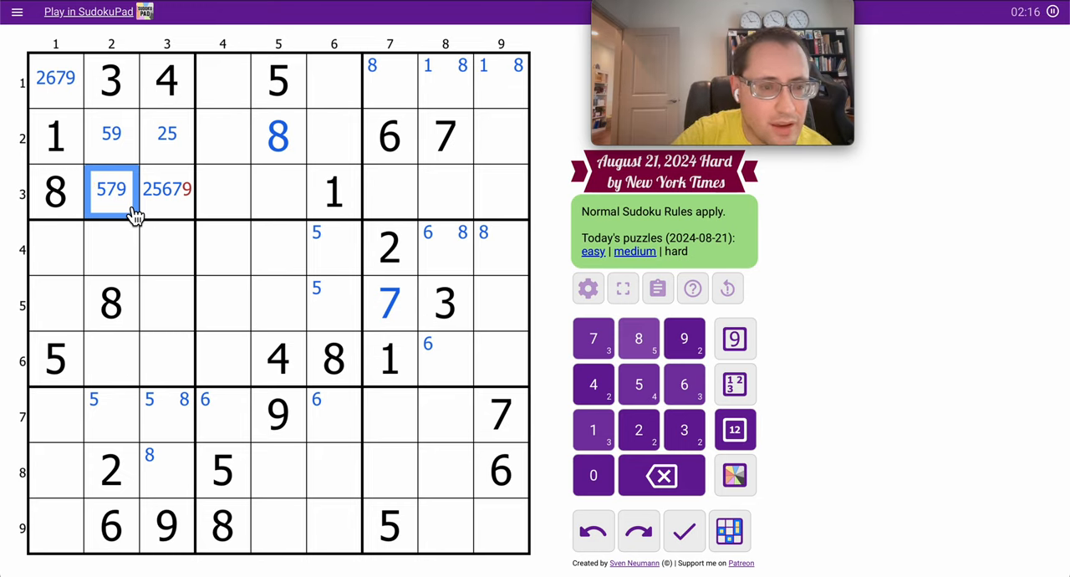
pyautogui.click(167, 190)
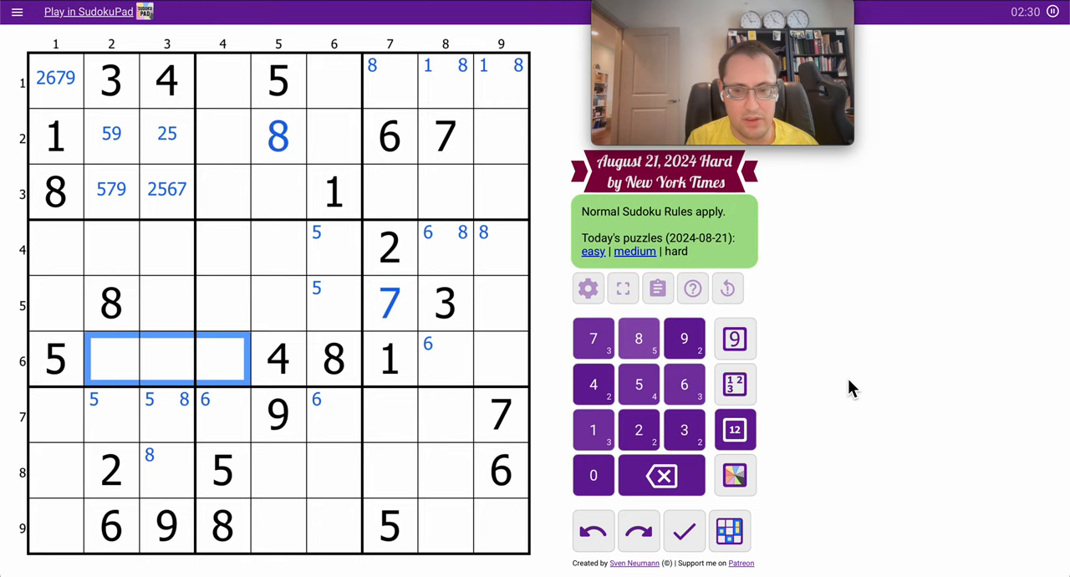
# Trim centre candidates in r6c2–r6c4 and prepare to colour the 79 cell
pyautogui.click(734, 428)
pyautogui.write('23679')
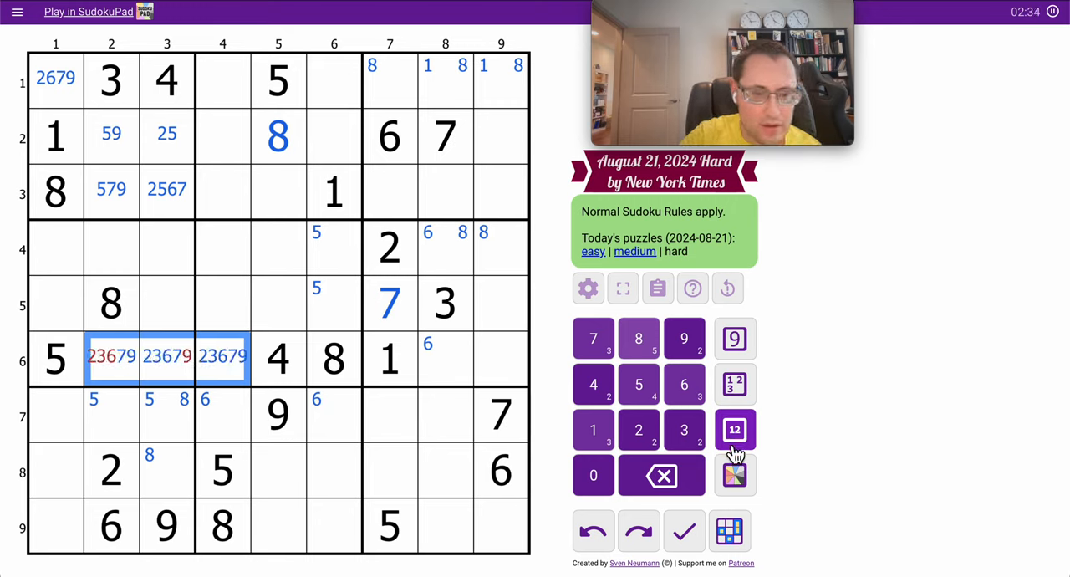
pyautogui.click(111, 358)
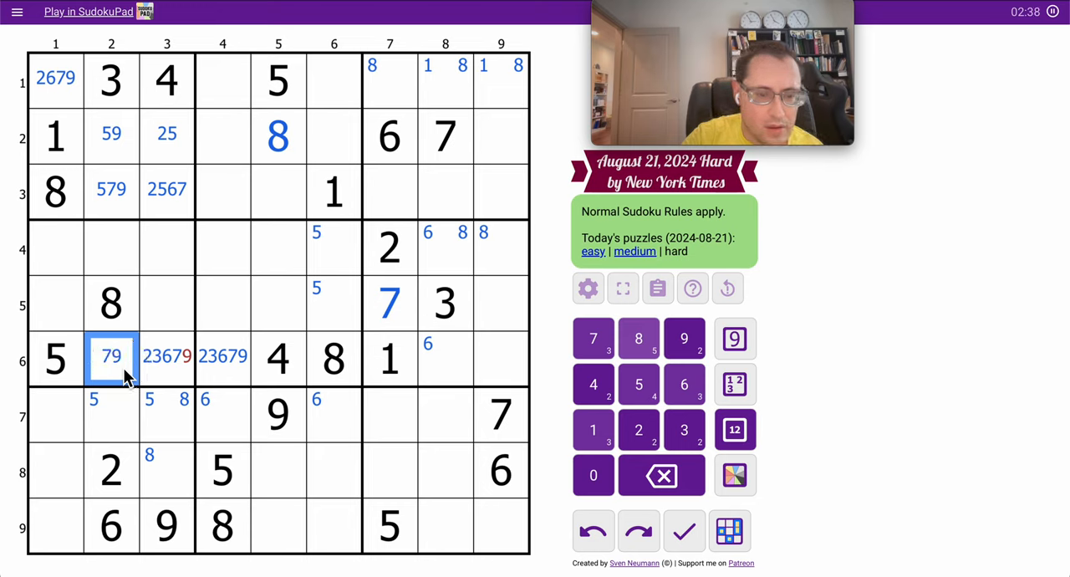
pyautogui.click(167, 356)
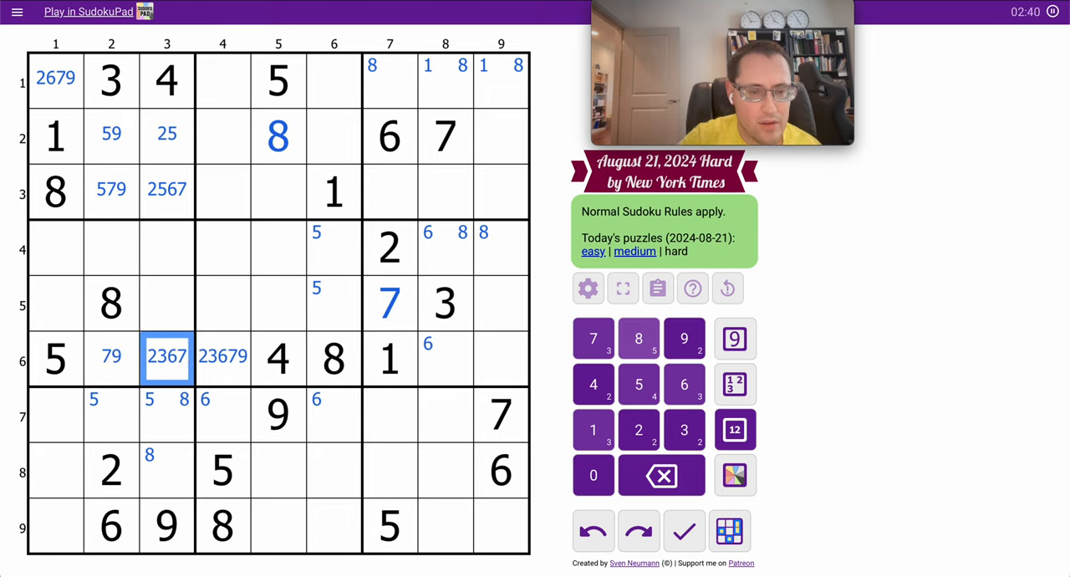
pyautogui.click(111, 356)
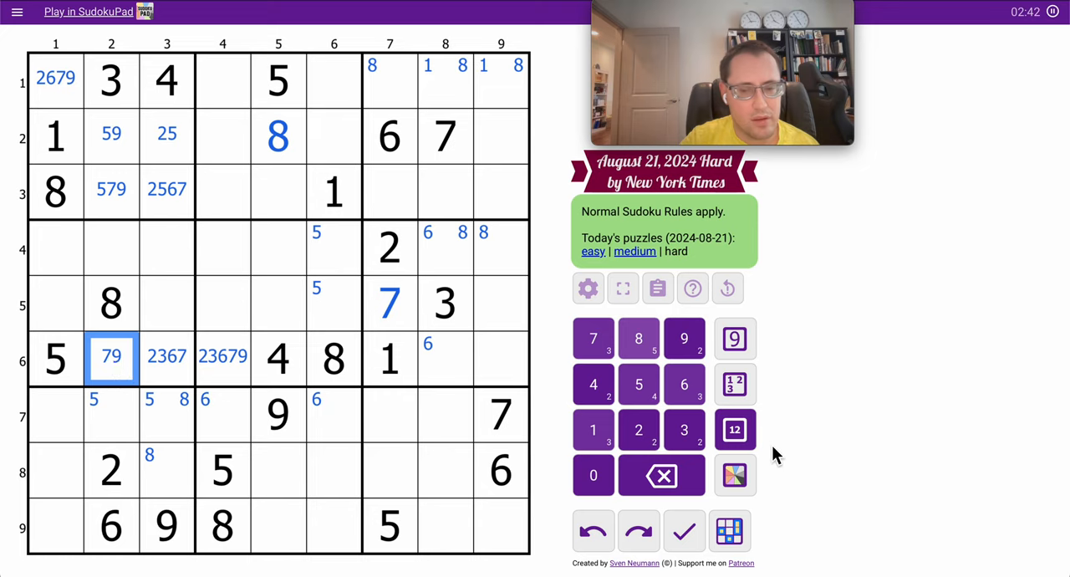
pyautogui.click(734, 475)
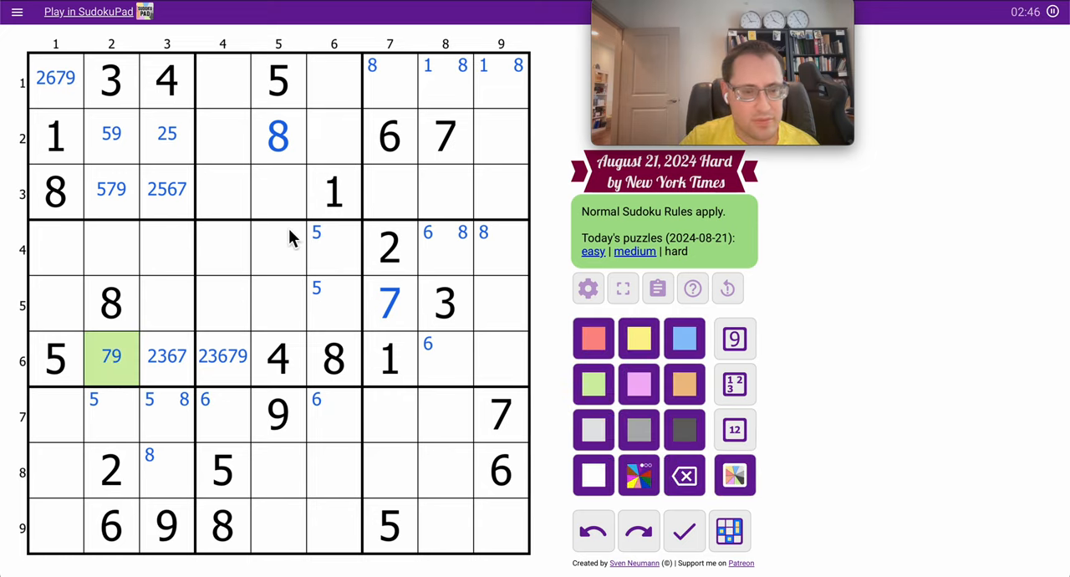
# Shade the 79 cell green and note candidates 1 and 4 in column 2's empty cells
pyautogui.click(591, 384)
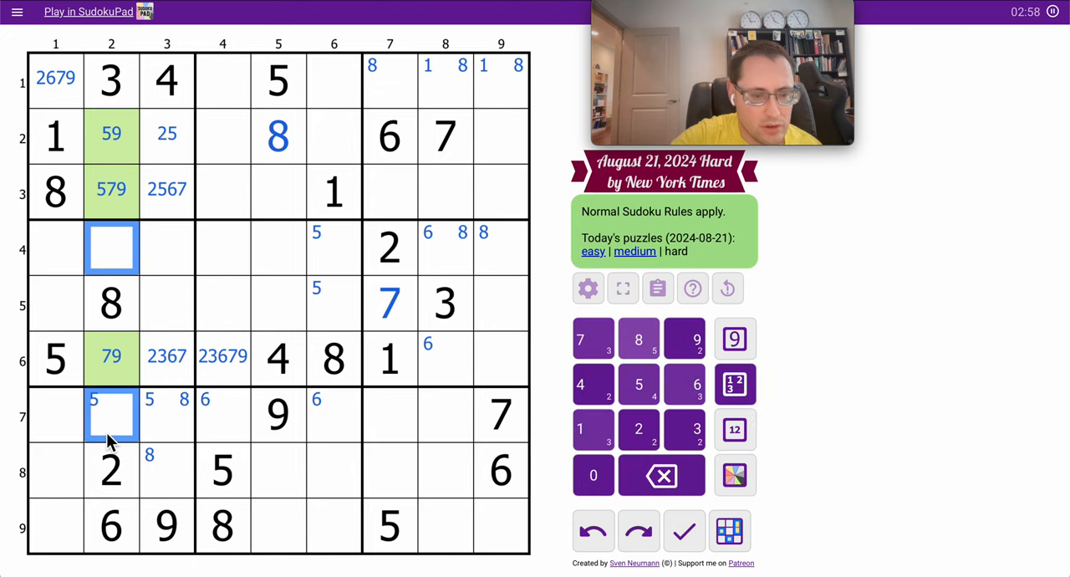
pyautogui.click(734, 430)
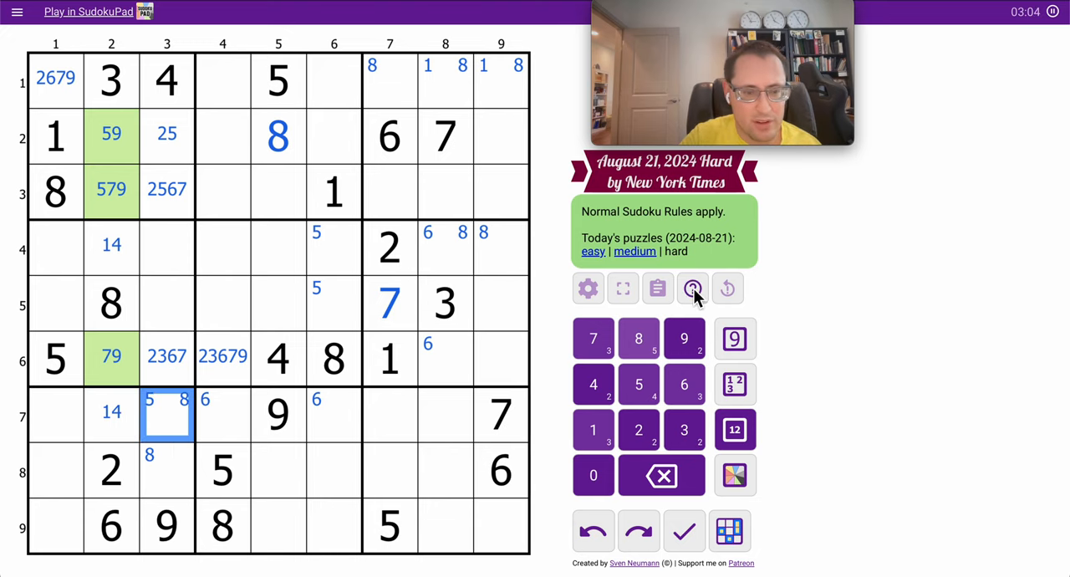
pyautogui.click(638, 384)
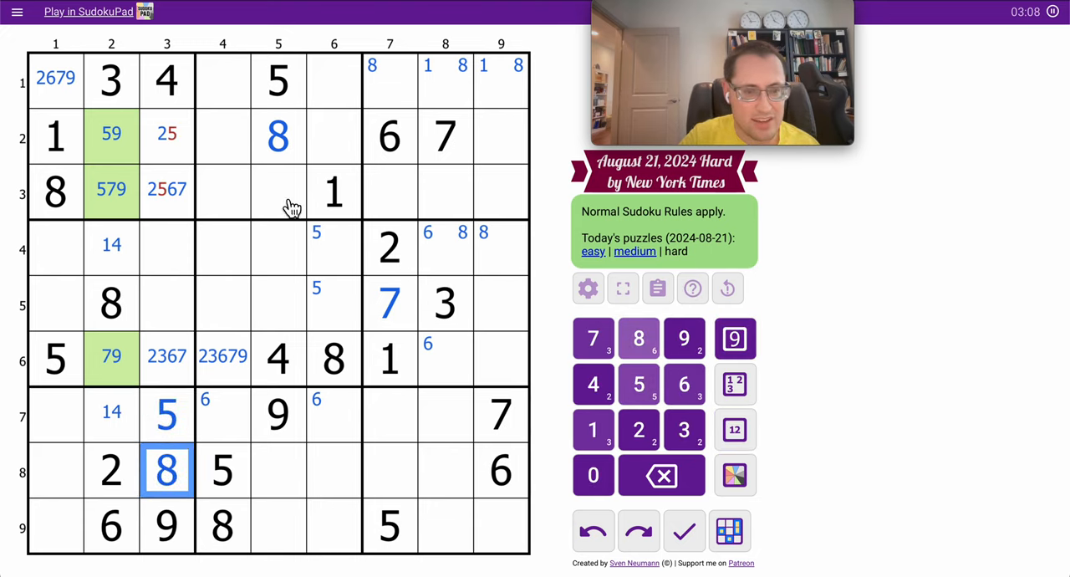
# Place 2 in r2c3, clear stale marks, and note 1367 in r4c3 and 16 in r5c3
pyautogui.click(639, 428)
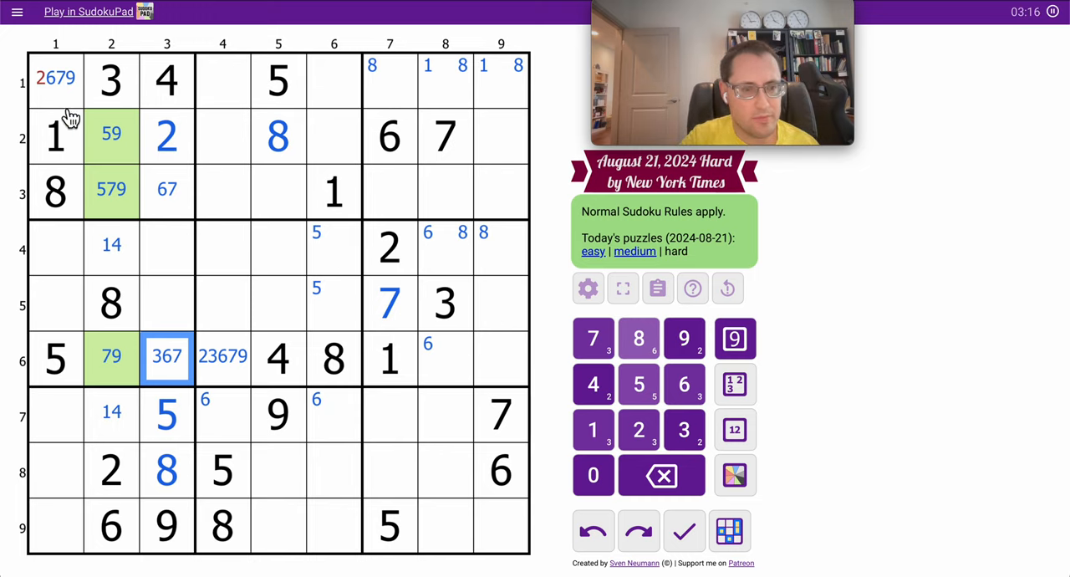
pyautogui.click(55, 80)
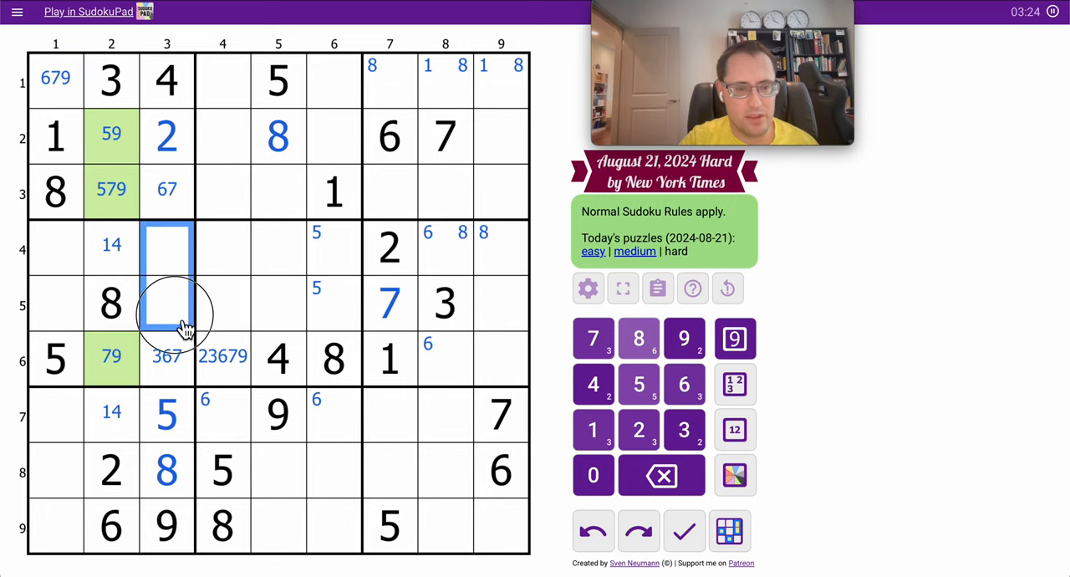
pyautogui.click(734, 427)
pyautogui.write('1367')
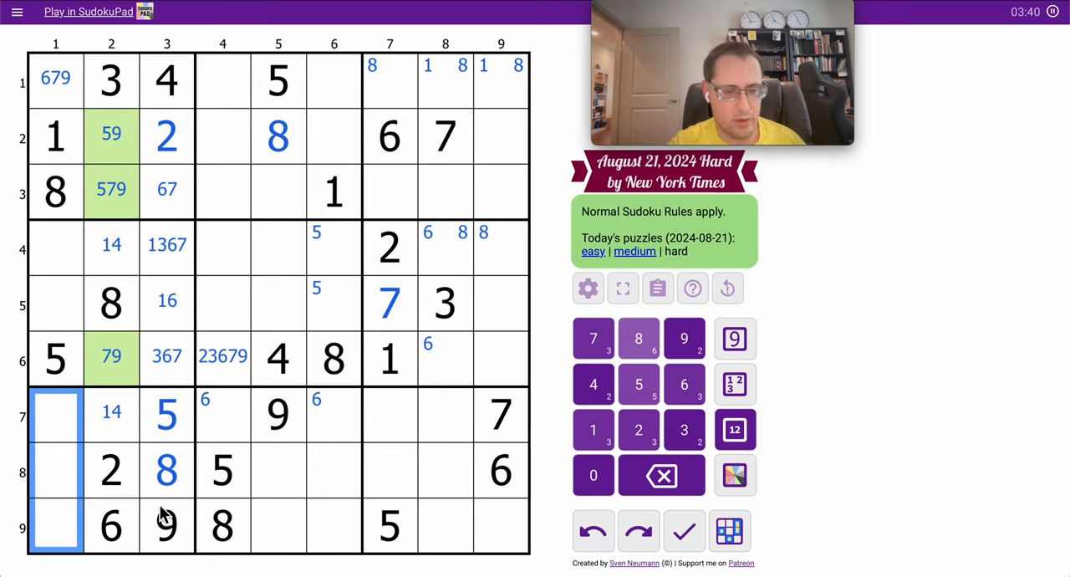
# Note 347 in r7c1–r9c1, place 1 in r7c2 and shade the bottom column 1 cells pink
pyautogui.click(732, 428)
pyautogui.write('347')
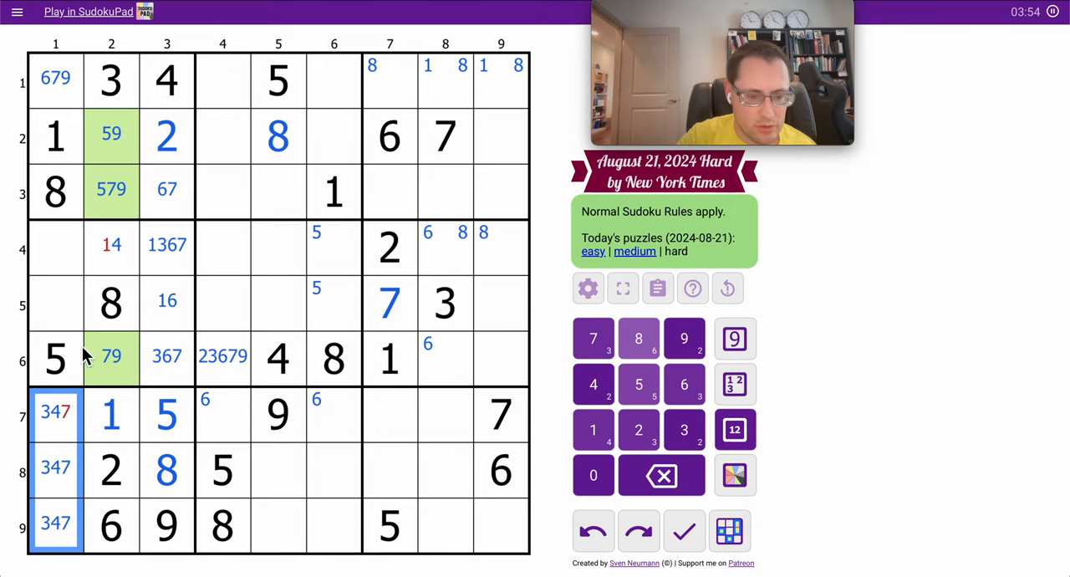
pyautogui.click(55, 414)
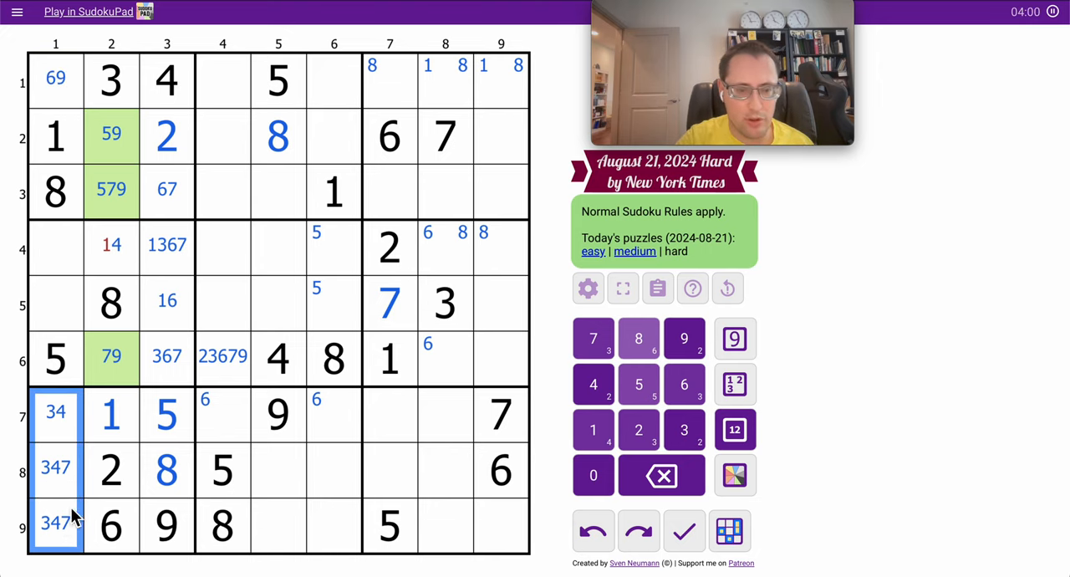
pyautogui.click(734, 474)
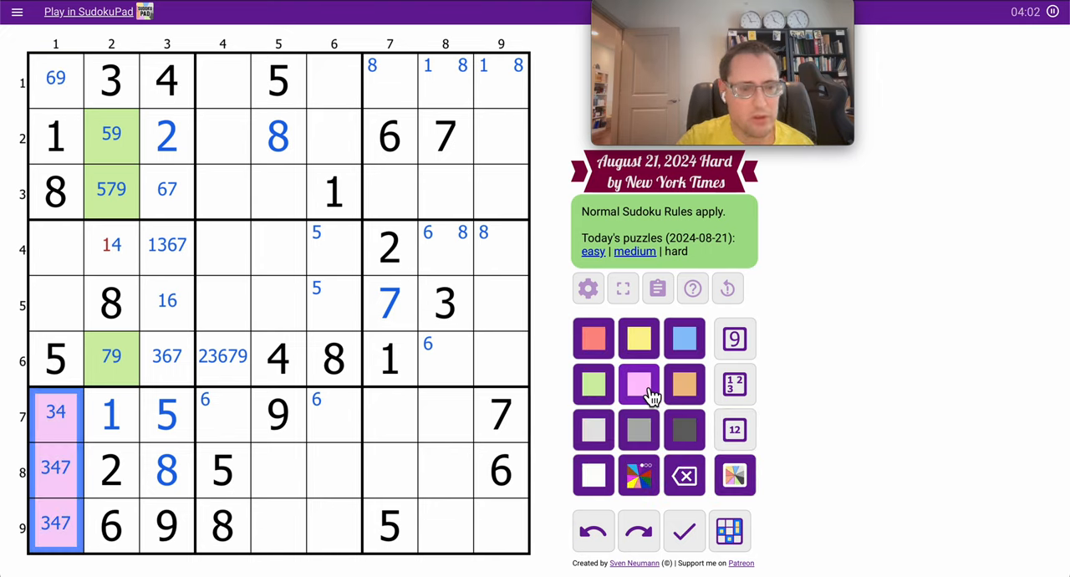
pyautogui.click(110, 305)
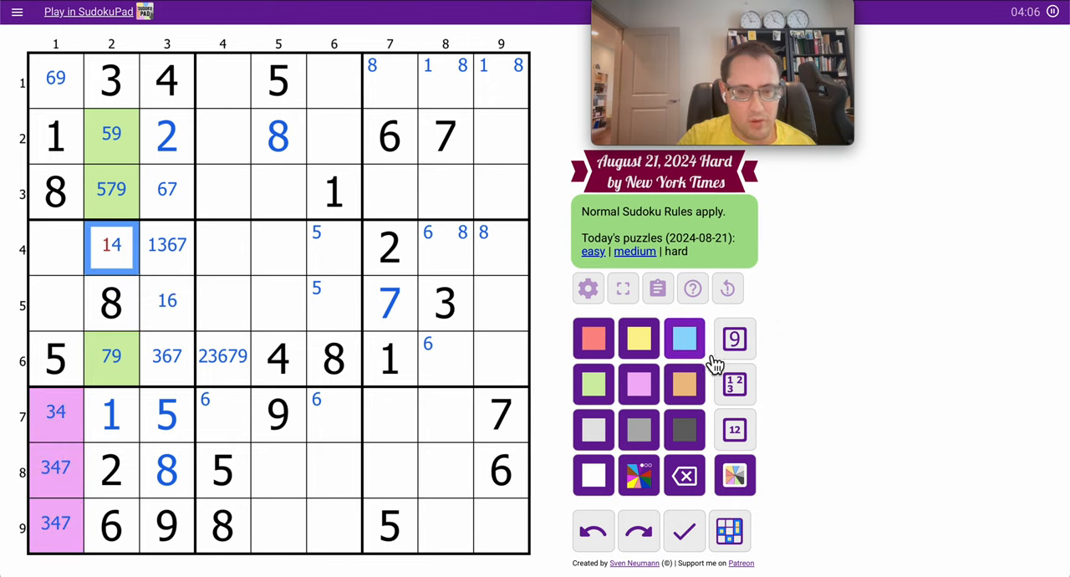
# Return to digit entry and place 4 in r4c2
pyautogui.click(736, 340)
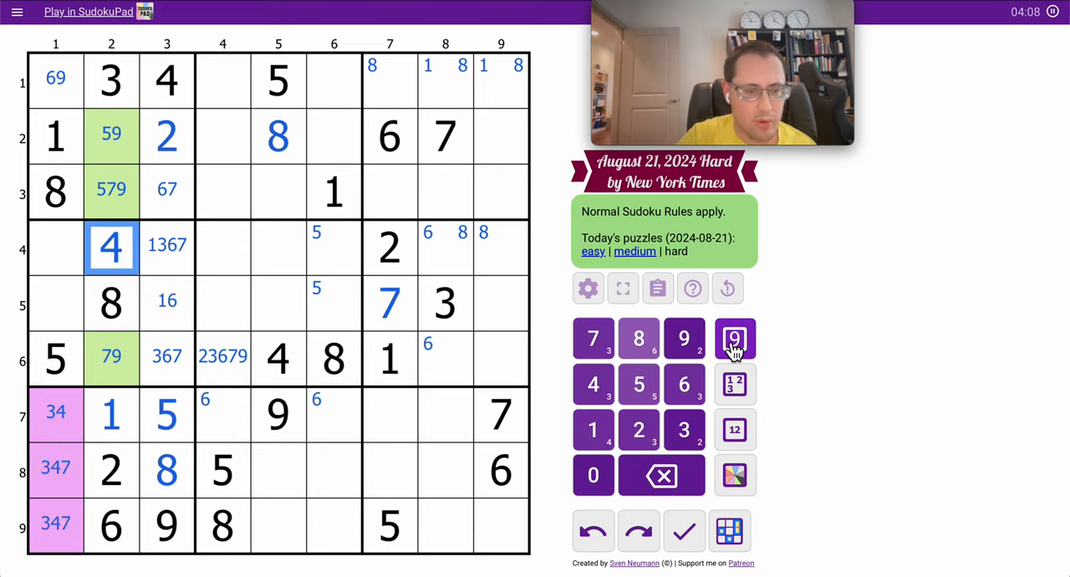
pyautogui.click(55, 244)
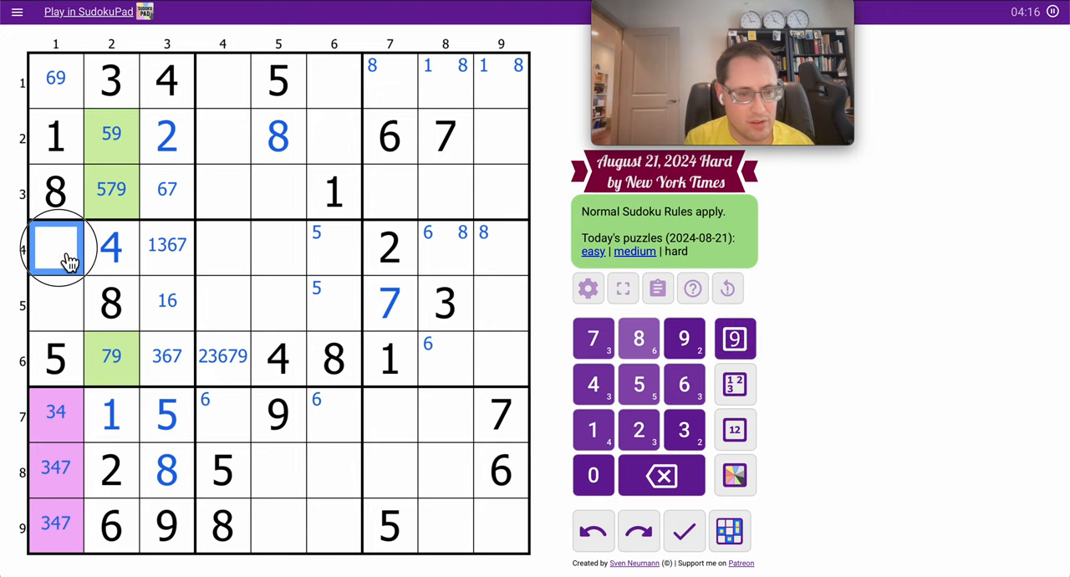
# Place 2 in r5c1 and note centre candidates 6 and 9 in r4c1
pyautogui.click(55, 302)
pyautogui.write('2')
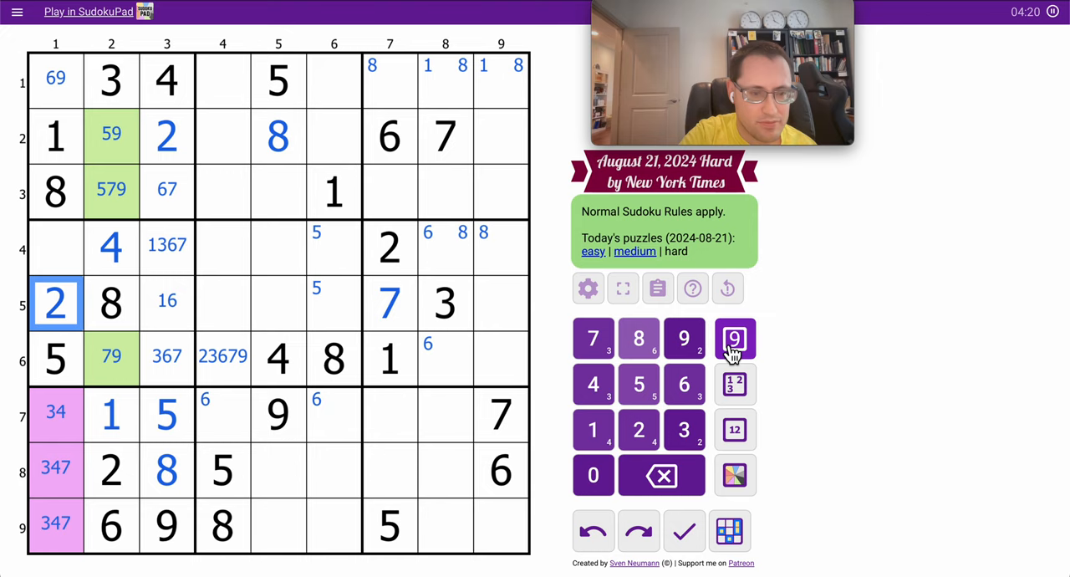
pyautogui.click(734, 428)
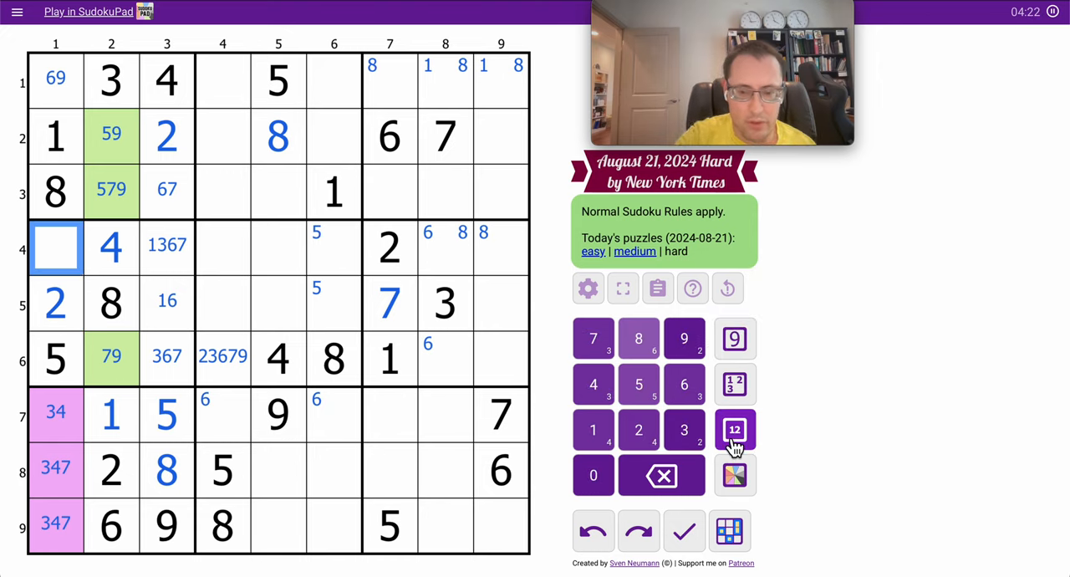
pyautogui.click(735, 429)
pyautogui.write('69')
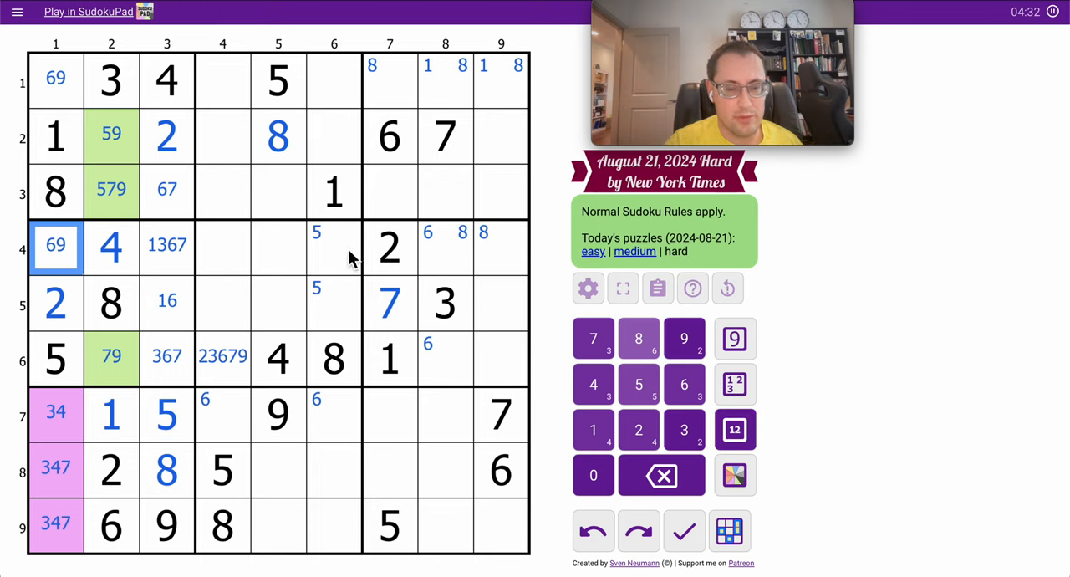
pyautogui.moveTo(234, 150)
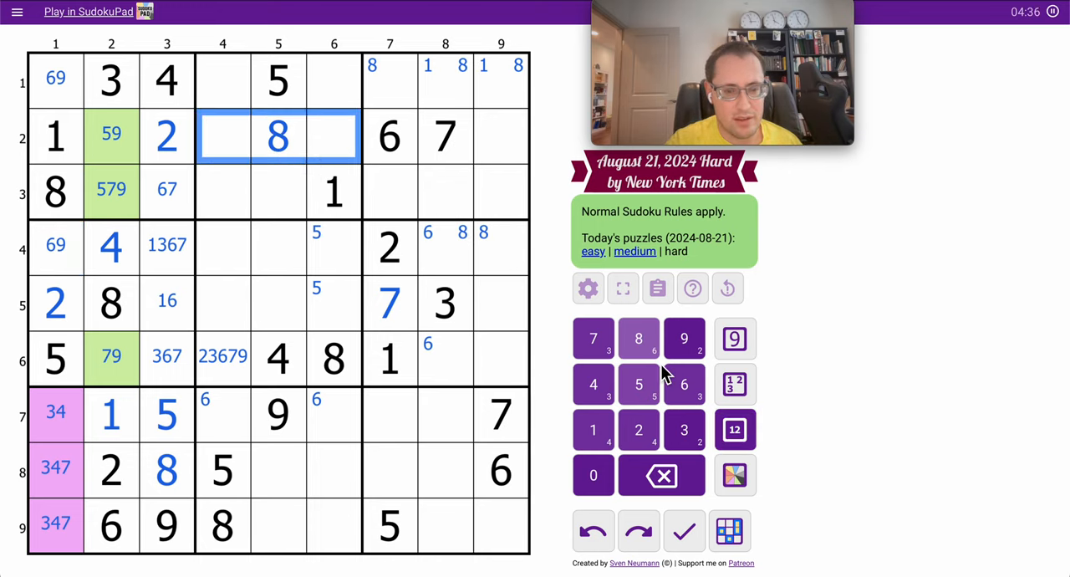
# Note 349 in r2c4 and r2c6, 3459 in r2c9 and 89 in r1c7
pyautogui.click(733, 428)
pyautogui.write('3579')
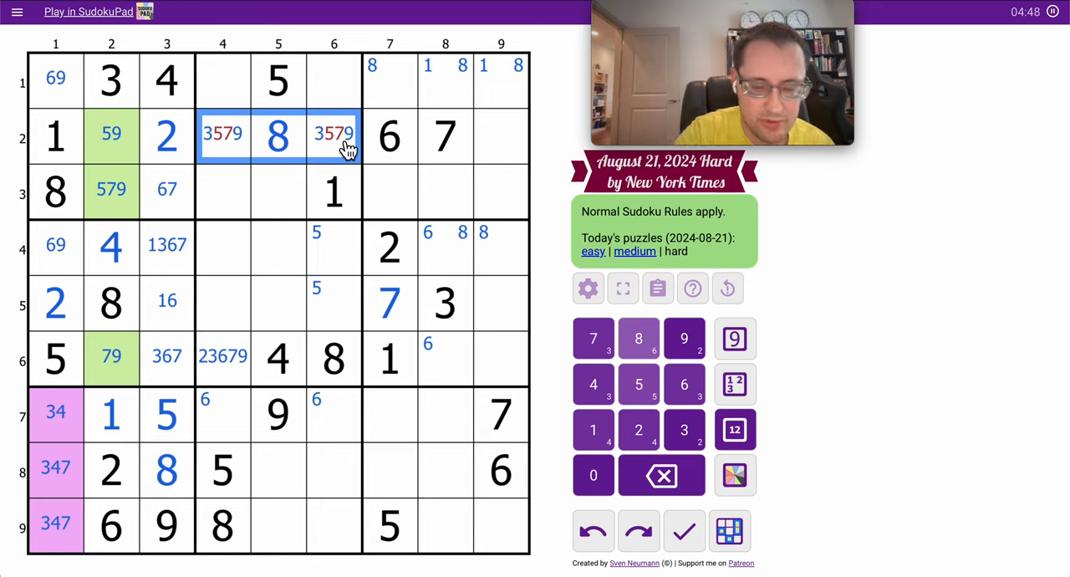
pyautogui.click(592, 339)
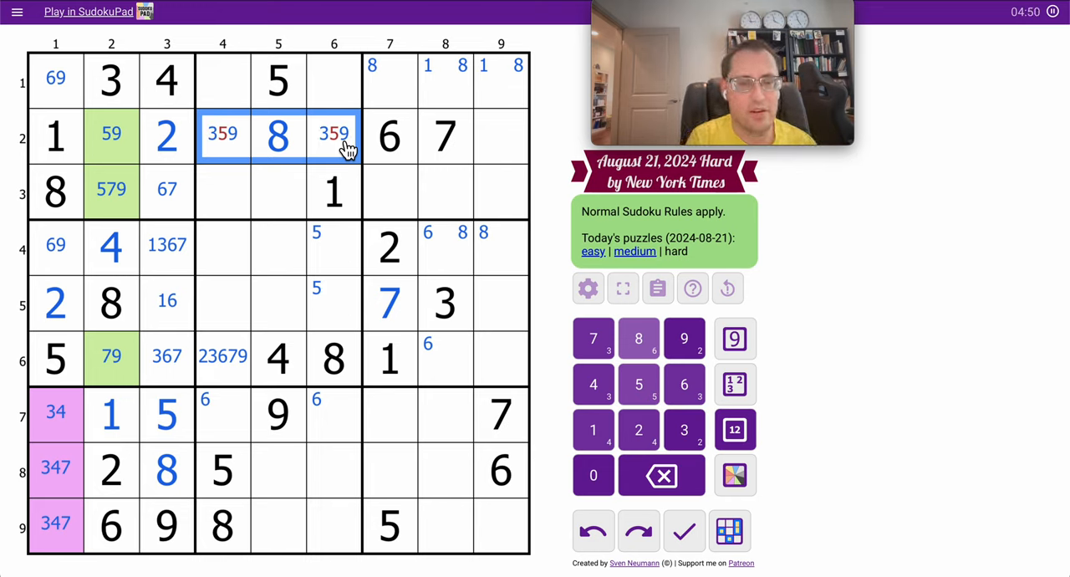
pyautogui.click(592, 385)
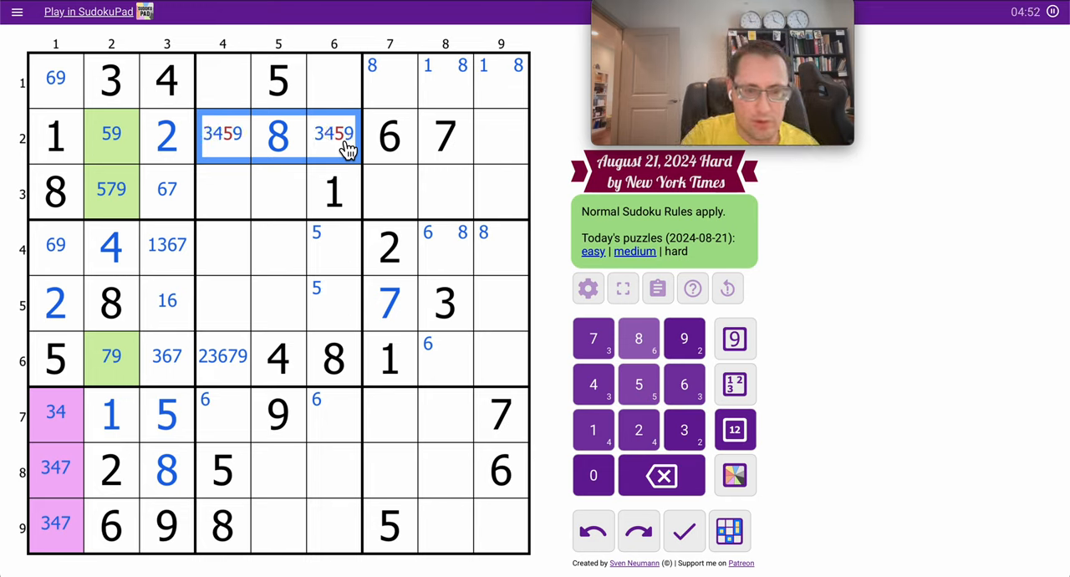
pyautogui.click(638, 385)
pyautogui.write(' 89')
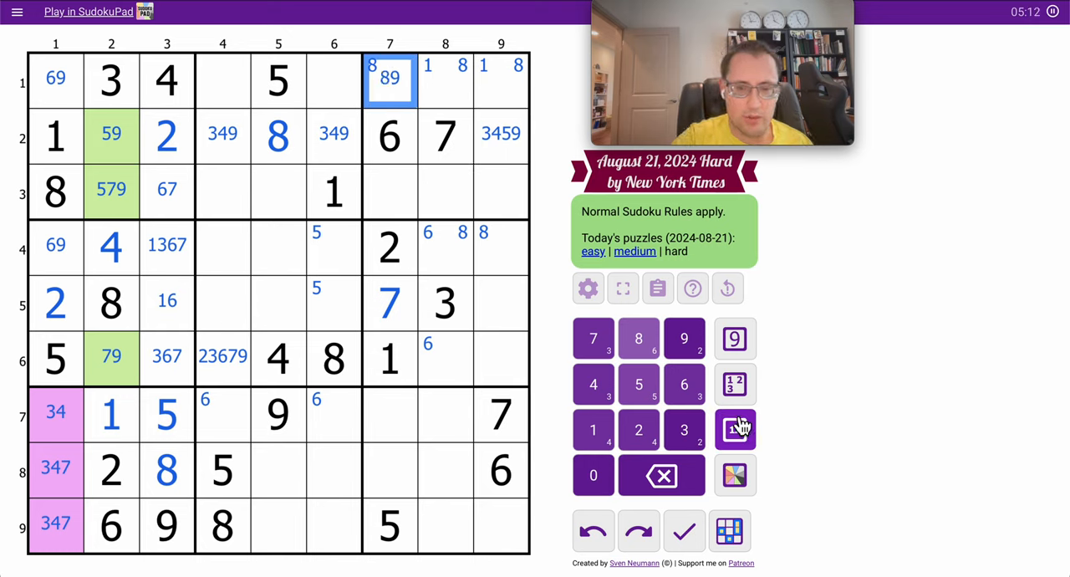
# Note 349 in r3c7 and r8c7 and 348 in r7c7
pyautogui.click(389, 189)
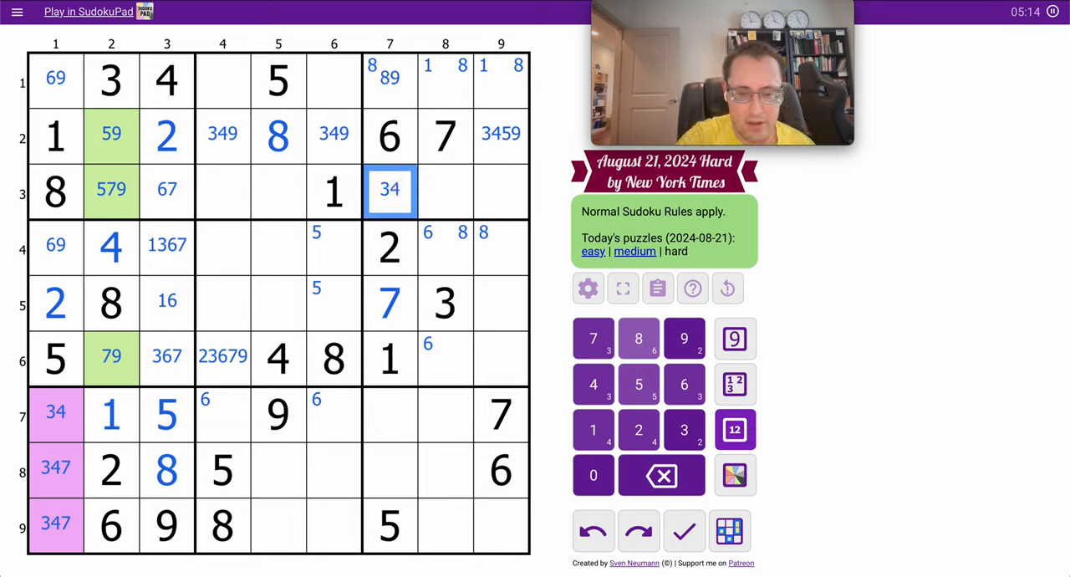
pyautogui.click(388, 414)
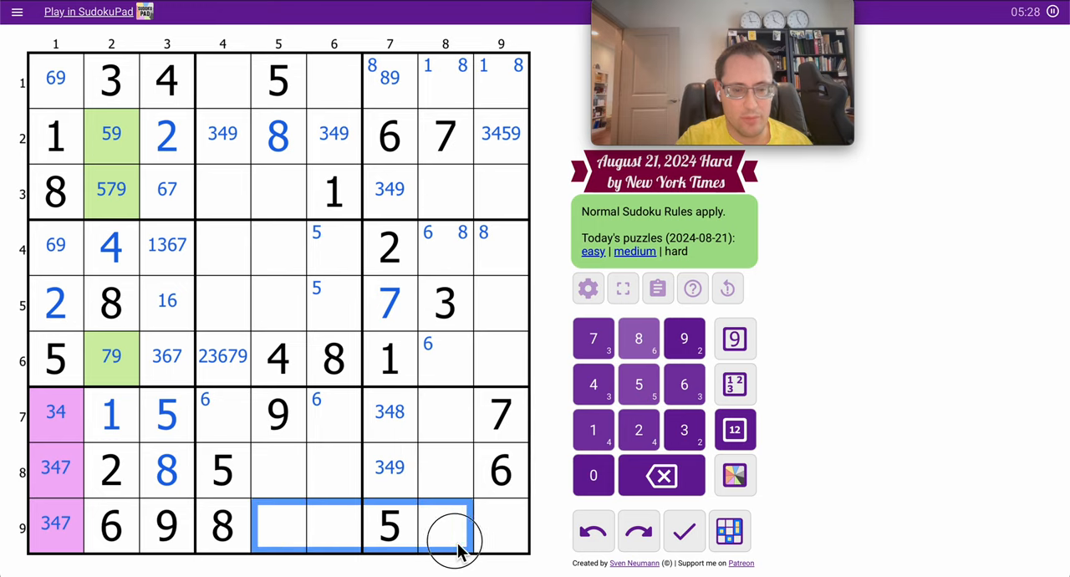
# Note candidates 137, 347, 149 and 2347 in rows 8–9, removing 1 from column 6's bottom cells
pyautogui.click(734, 428)
pyautogui.write('12347')
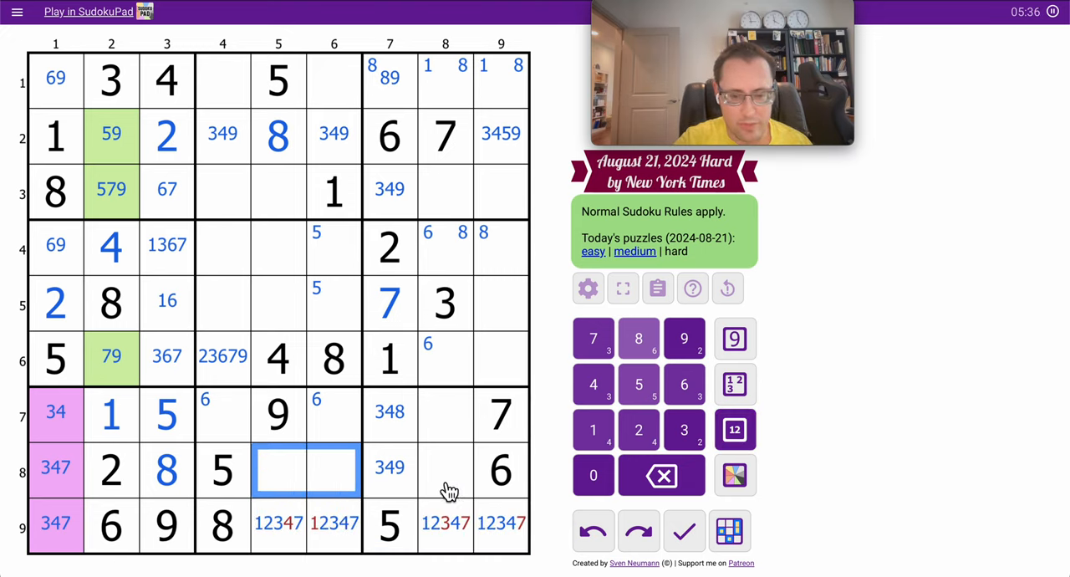
pyautogui.click(444, 468)
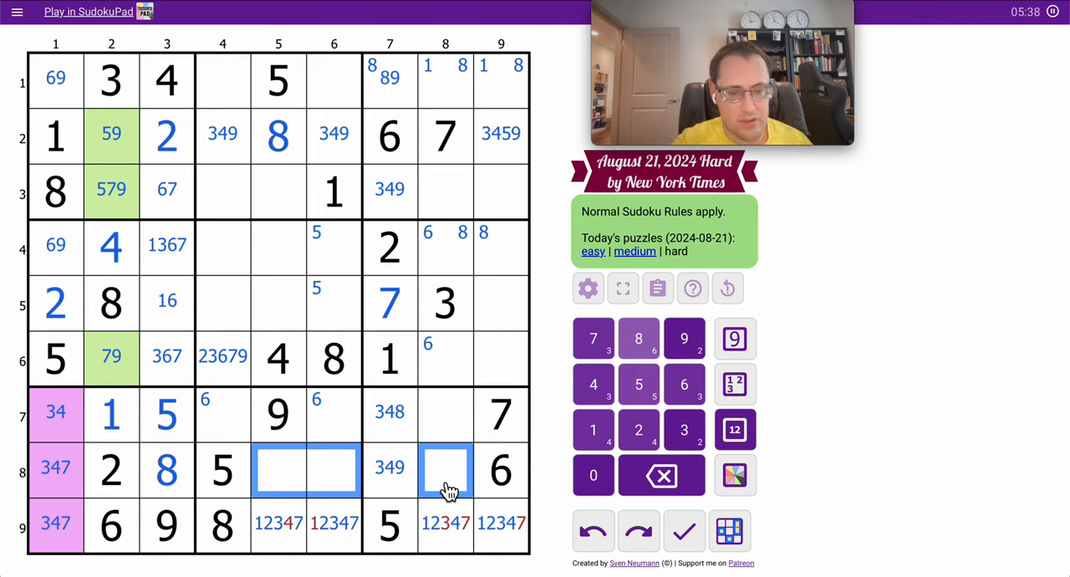
pyautogui.click(733, 428)
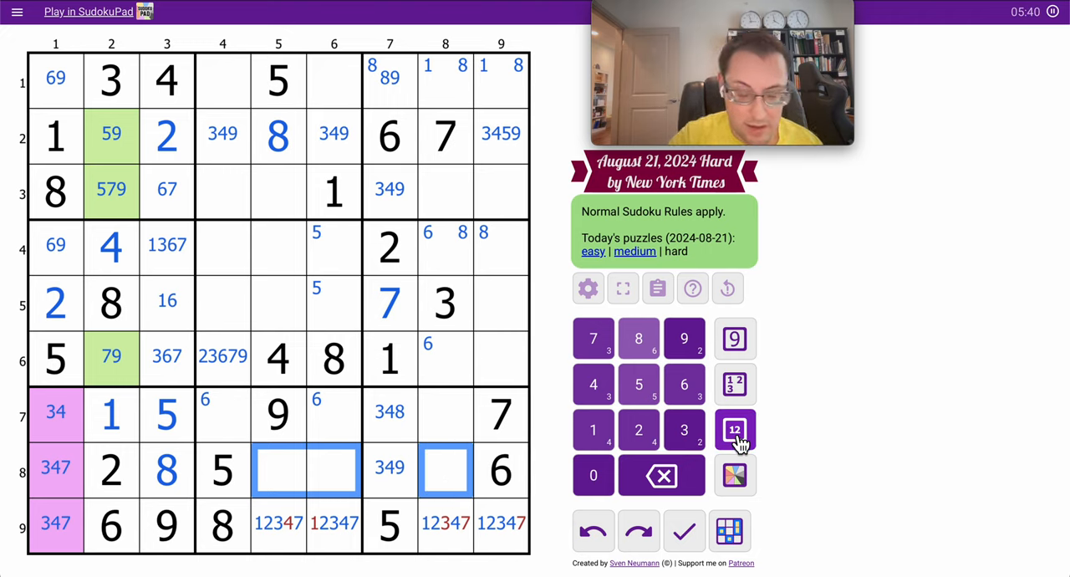
pyautogui.click(733, 428)
pyautogui.write('13479')
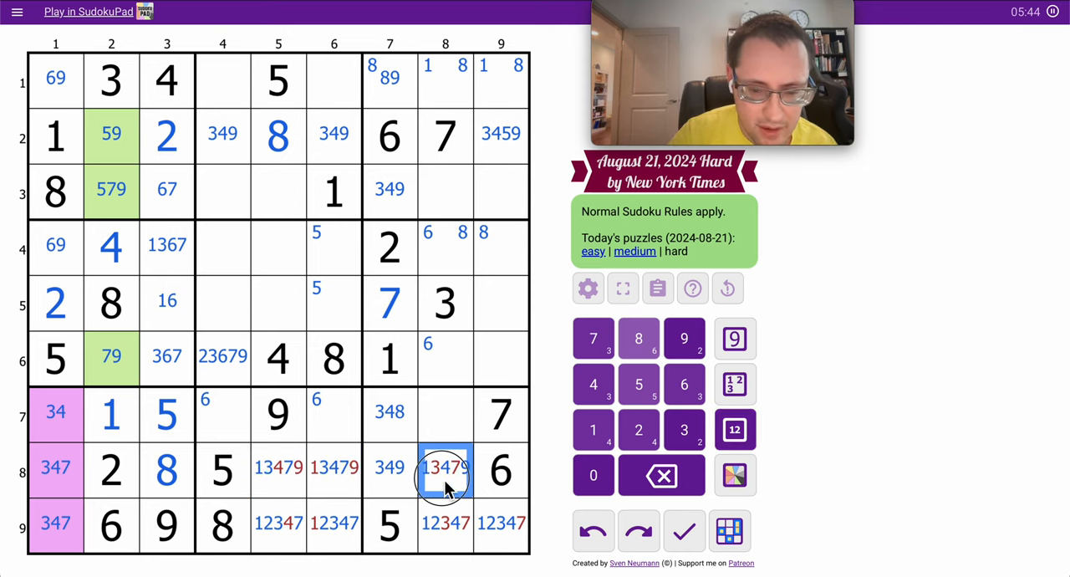
pyautogui.click(445, 523)
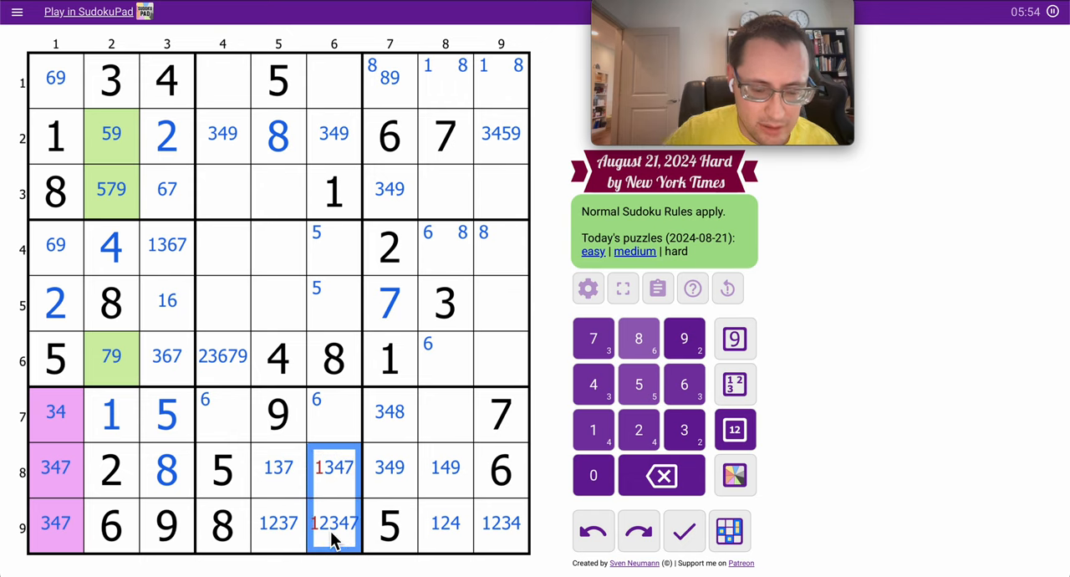
pyautogui.click(591, 427)
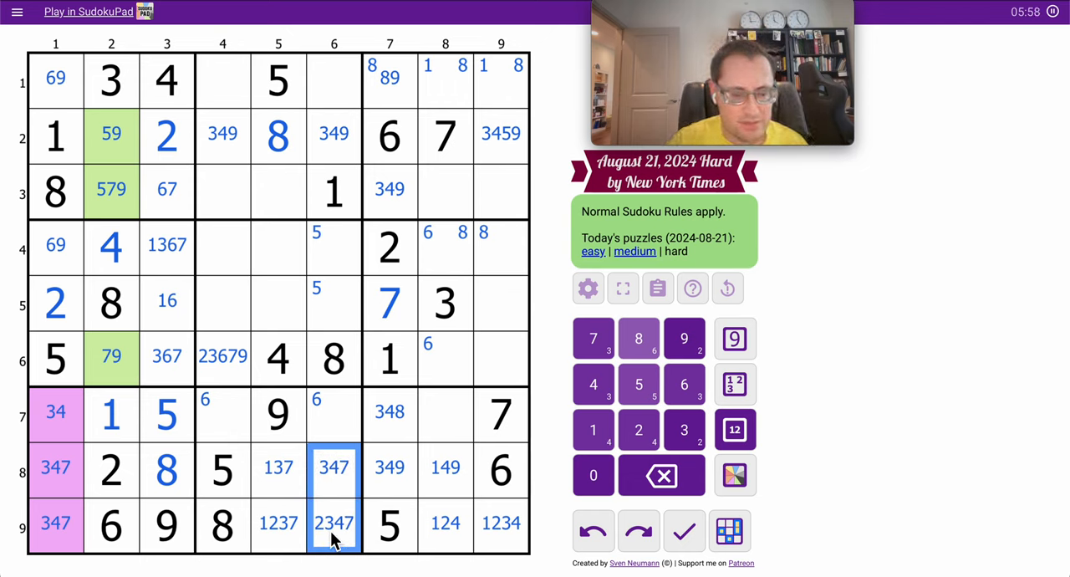
pyautogui.moveTo(288, 492)
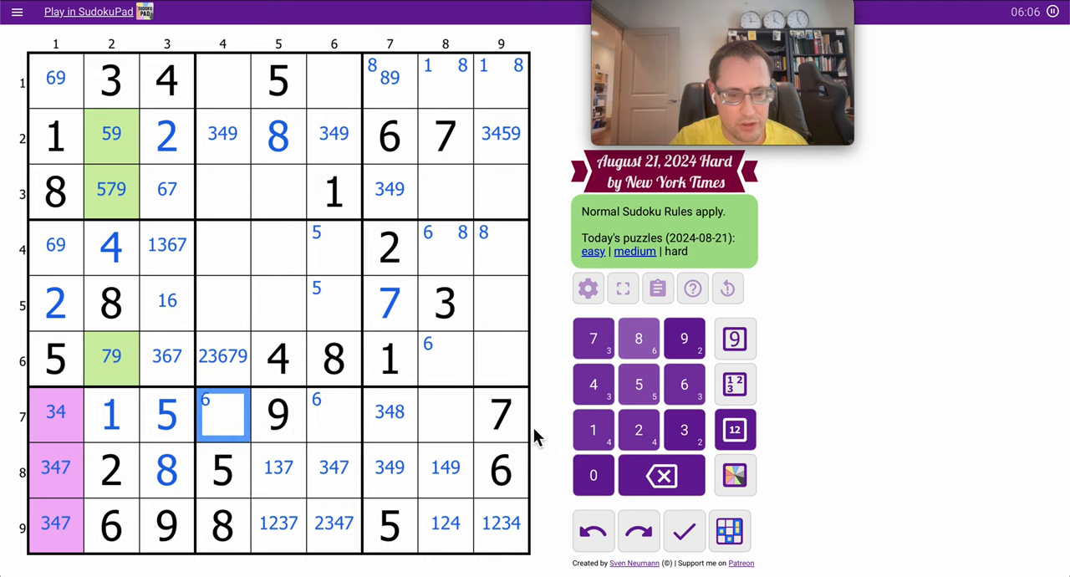
# Note 2346 in r7c4 and r7c6, then place 6 in r6c8 and 9 in r6c9
pyautogui.click(734, 429)
pyautogui.write('2346')
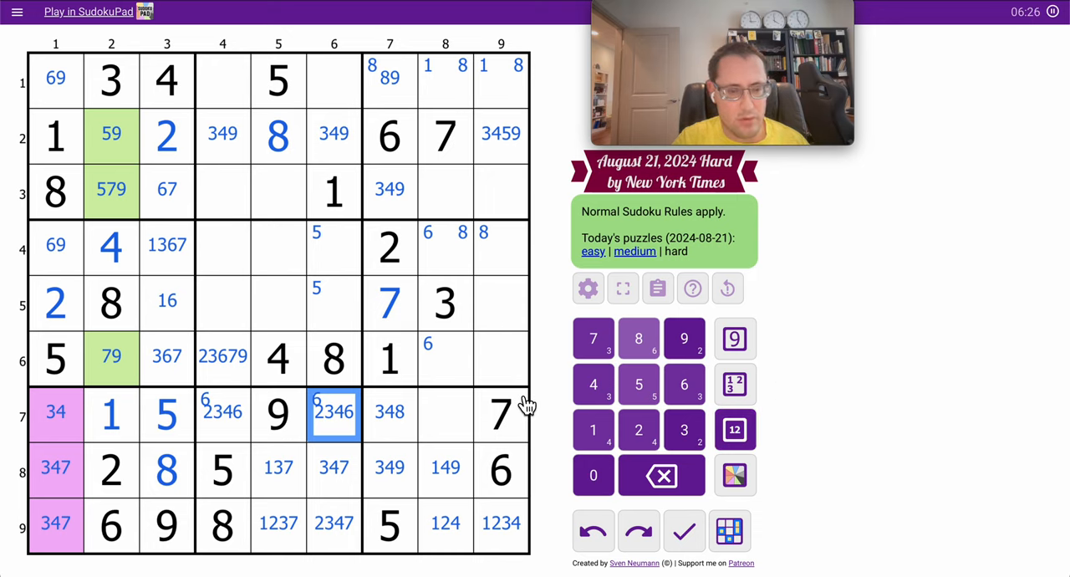
pyautogui.click(472, 359)
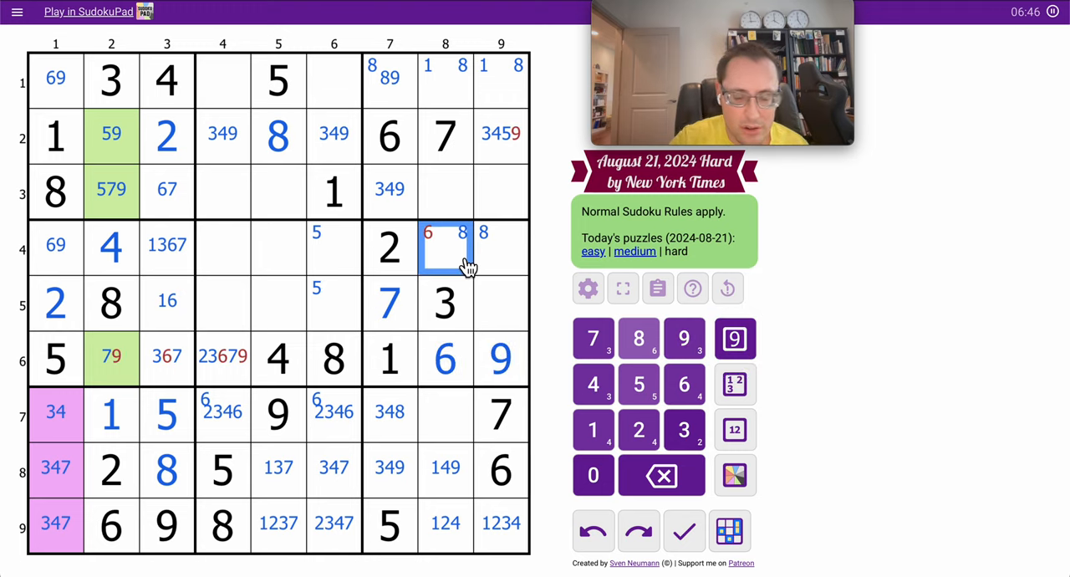
# Drop 9 from r2c9's candidates and place 7, 3, 2 across row 6 columns 2–4
pyautogui.click(502, 134)
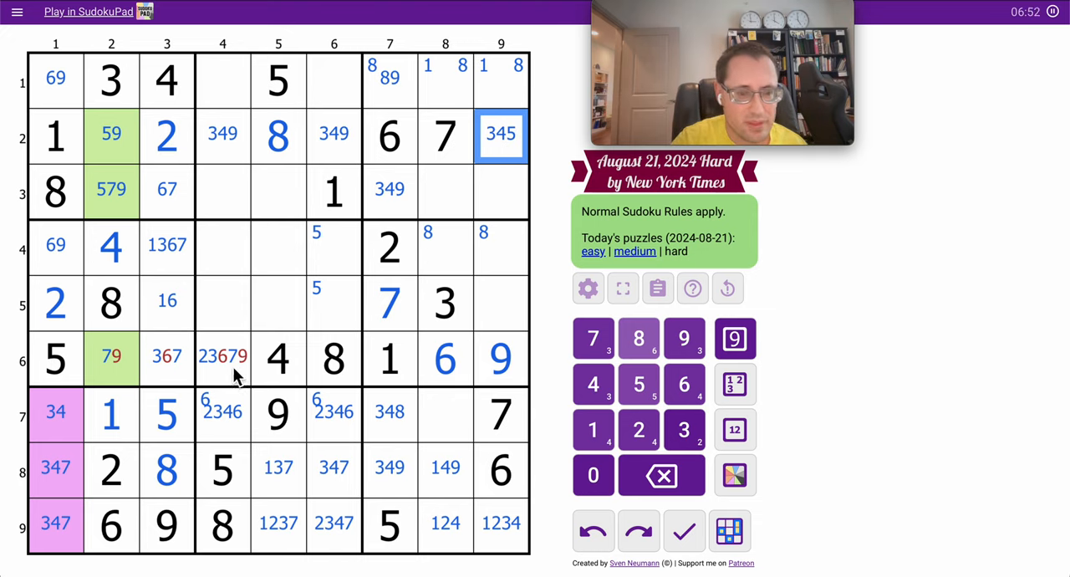
pyautogui.click(110, 358)
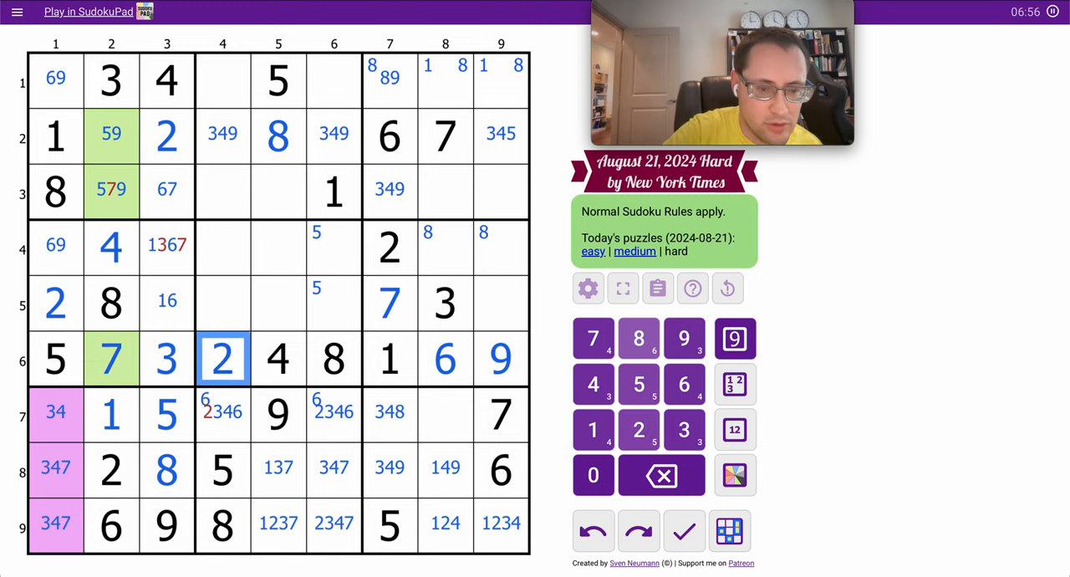
pyautogui.click(167, 244)
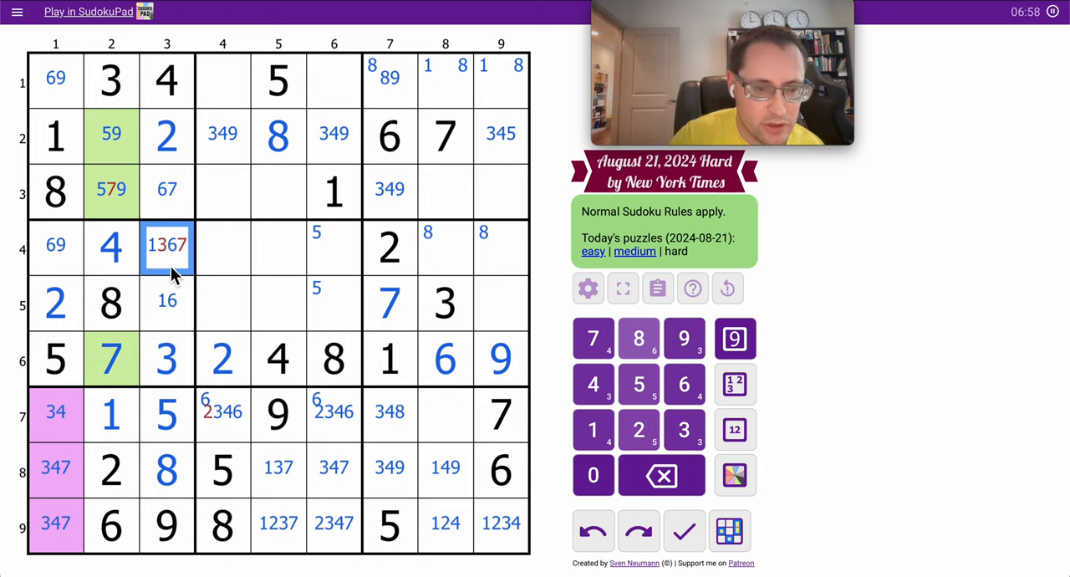
# Place 7 in r3c3, 6 in r1c1 and 9 in r4c1, trimming eliminated pencil marks
pyautogui.click(167, 191)
pyautogui.write('7')
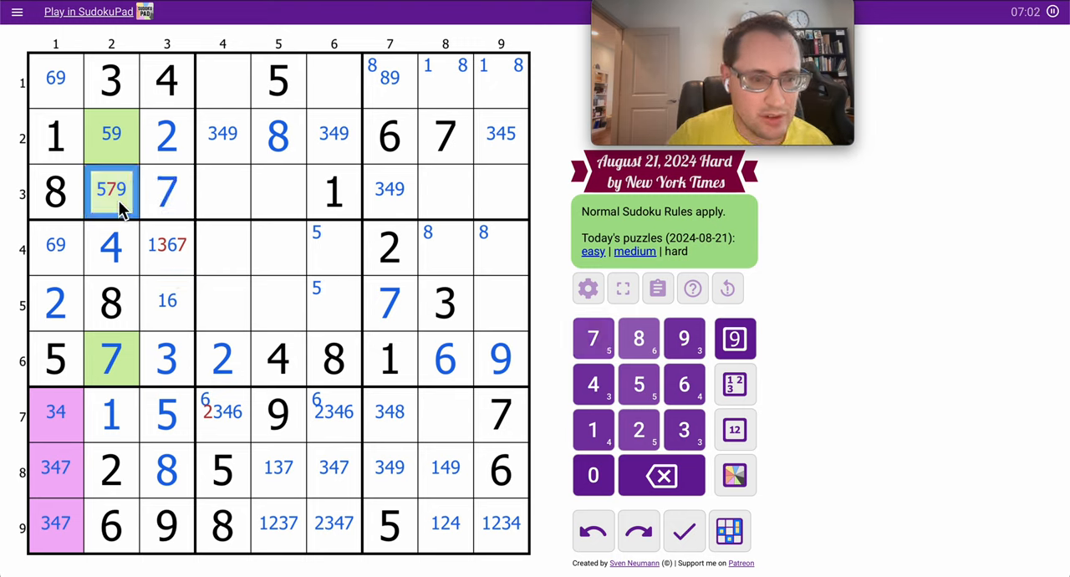
pyautogui.click(168, 244)
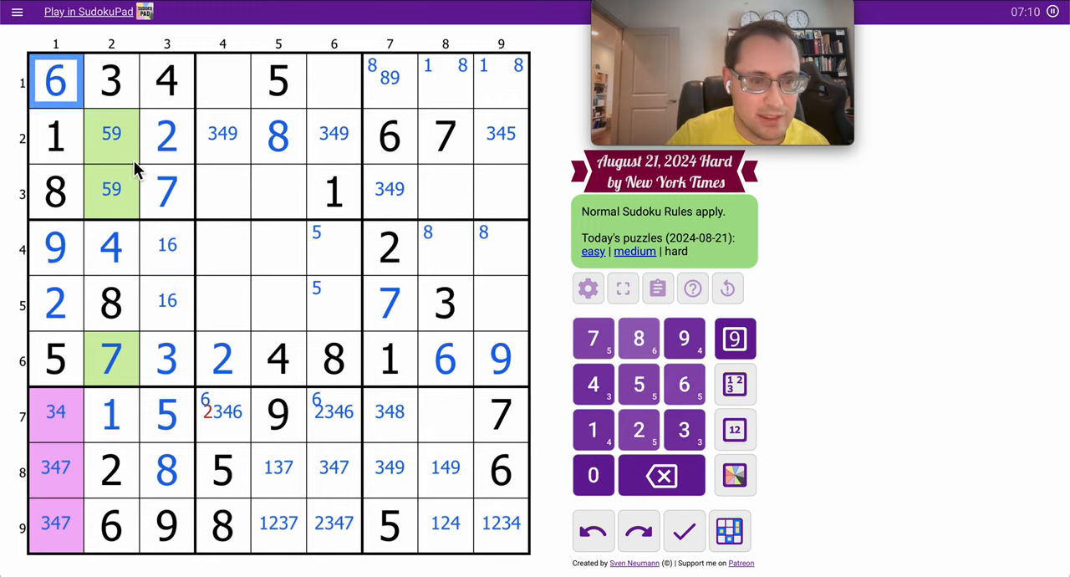
pyautogui.click(222, 411)
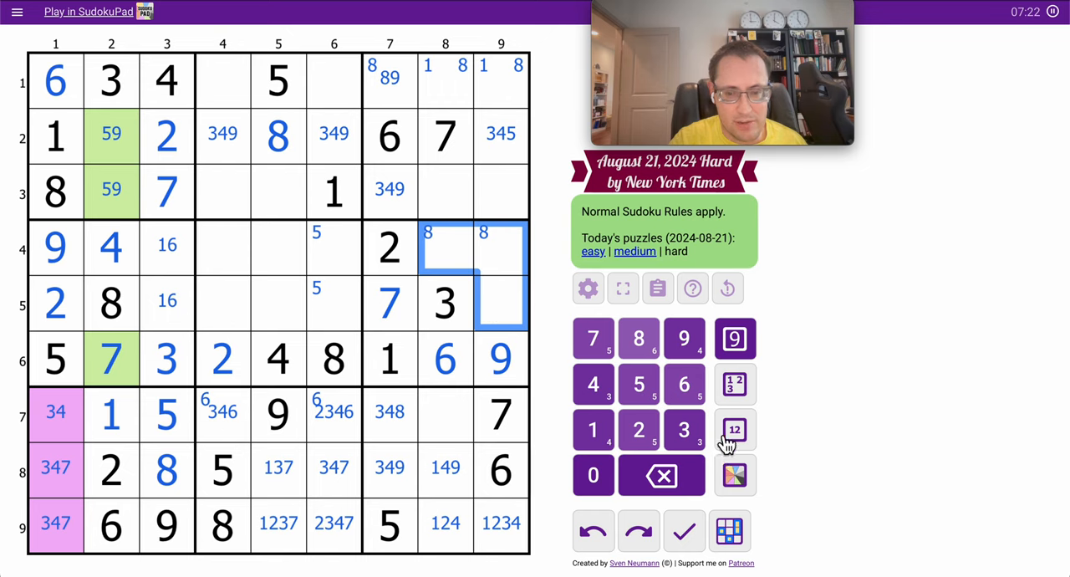
# Place 4 in r5c9, centre-mark 58 in r4c8–c9, and remove 4 from r2c9 and r9c9 notes
pyautogui.click(735, 428)
pyautogui.write('58')
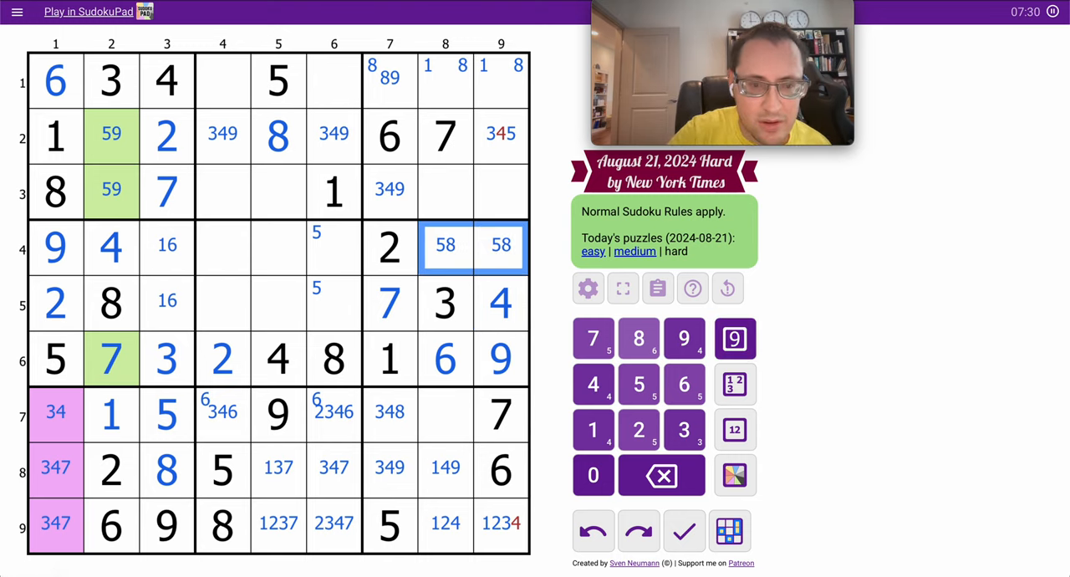
pyautogui.click(500, 133)
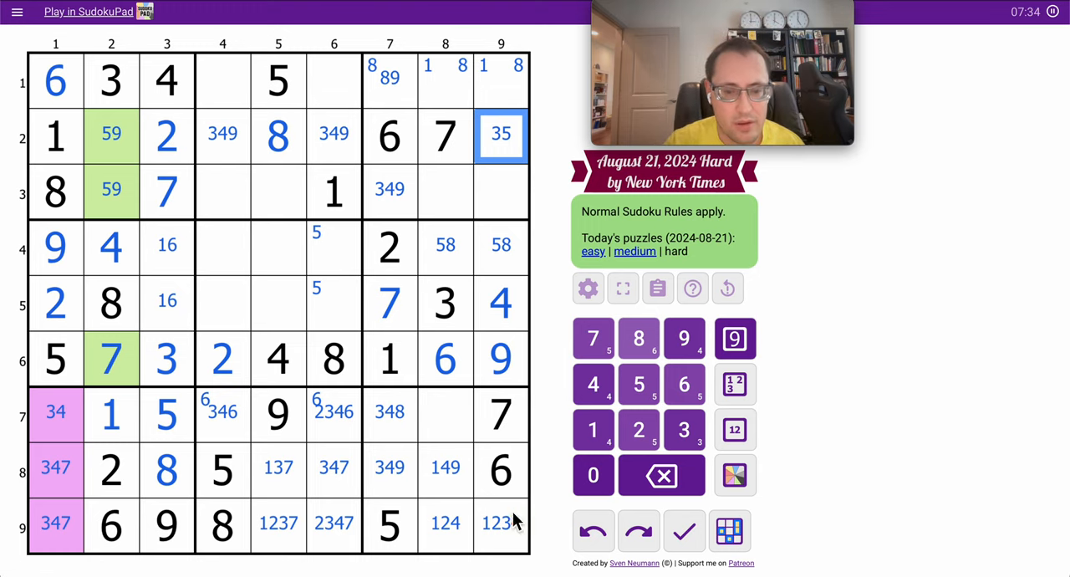
pyautogui.click(502, 523)
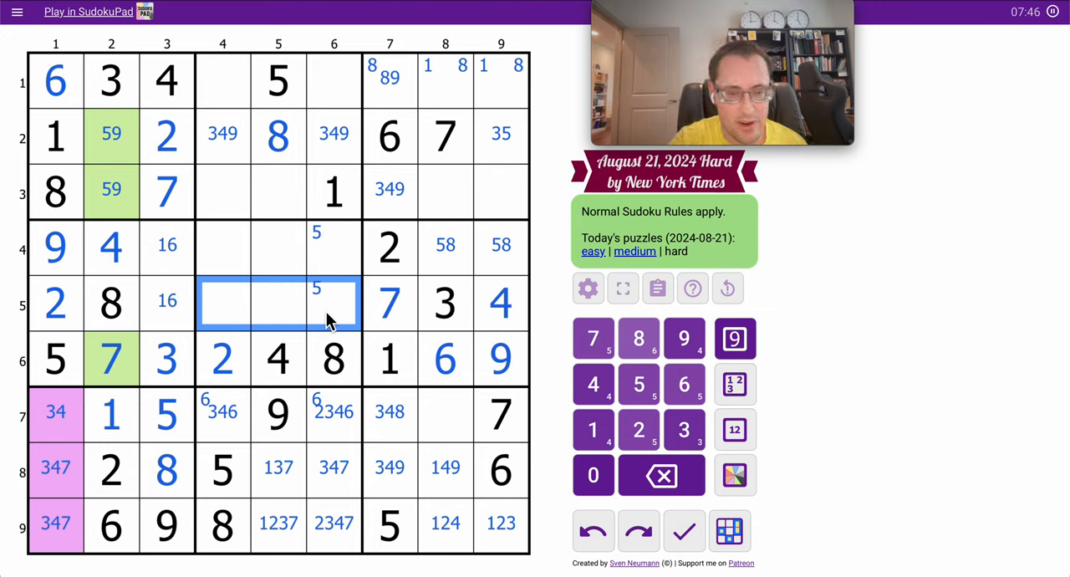
# Work candidates in row 5's middle box, then place 9 in r5c4 and 5 in r5c6
pyautogui.click(732, 427)
pyautogui.write('1356')
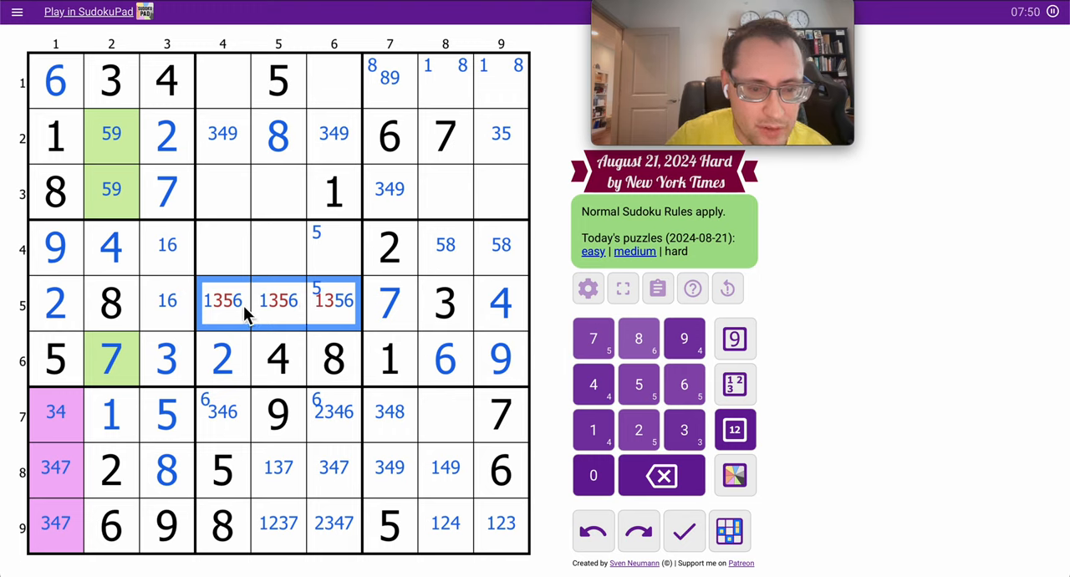
pyautogui.moveTo(261, 351)
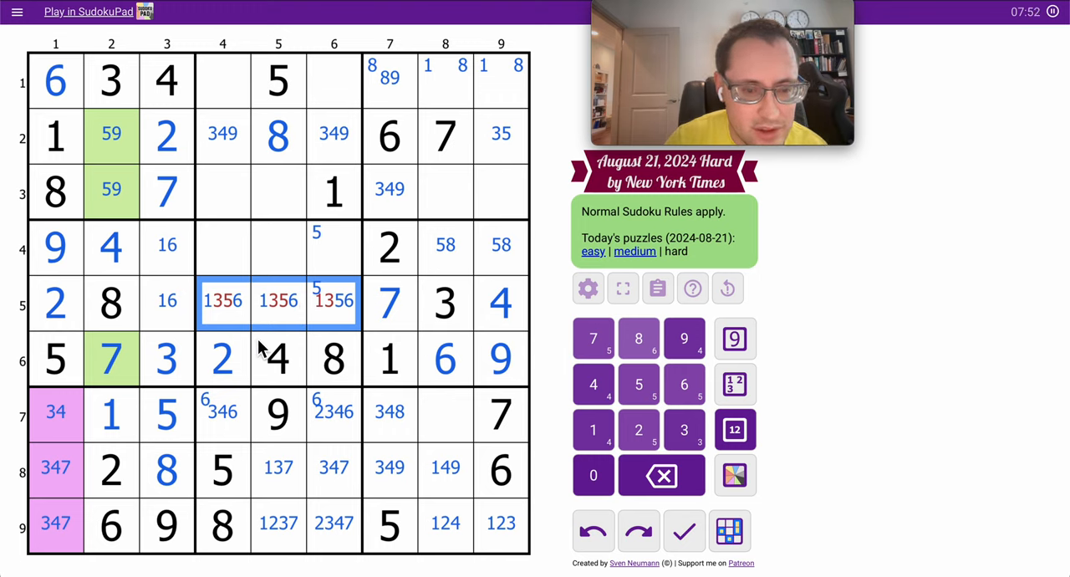
pyautogui.moveTo(241, 325)
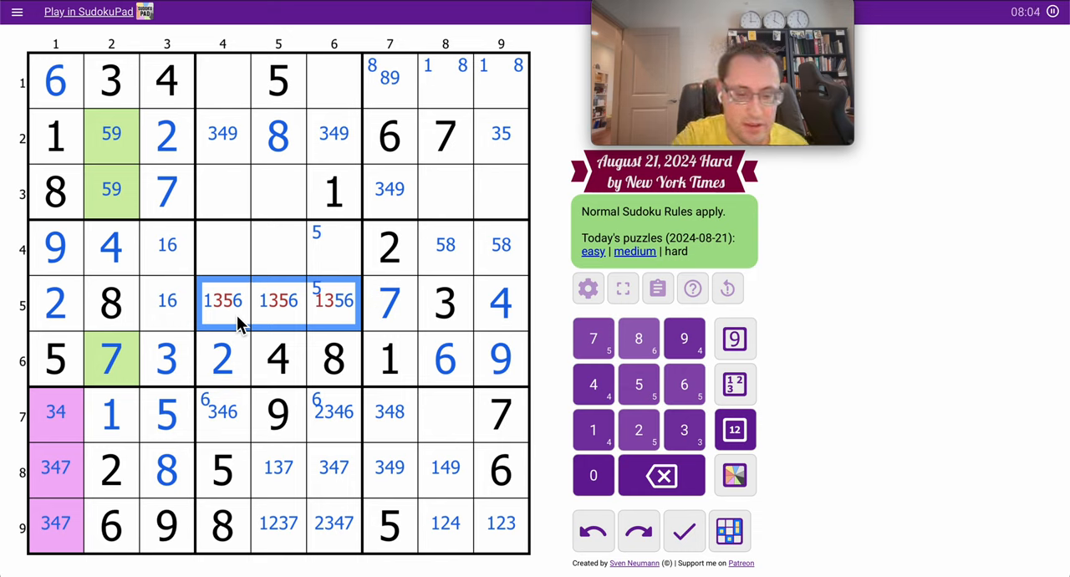
pyautogui.click(684, 339)
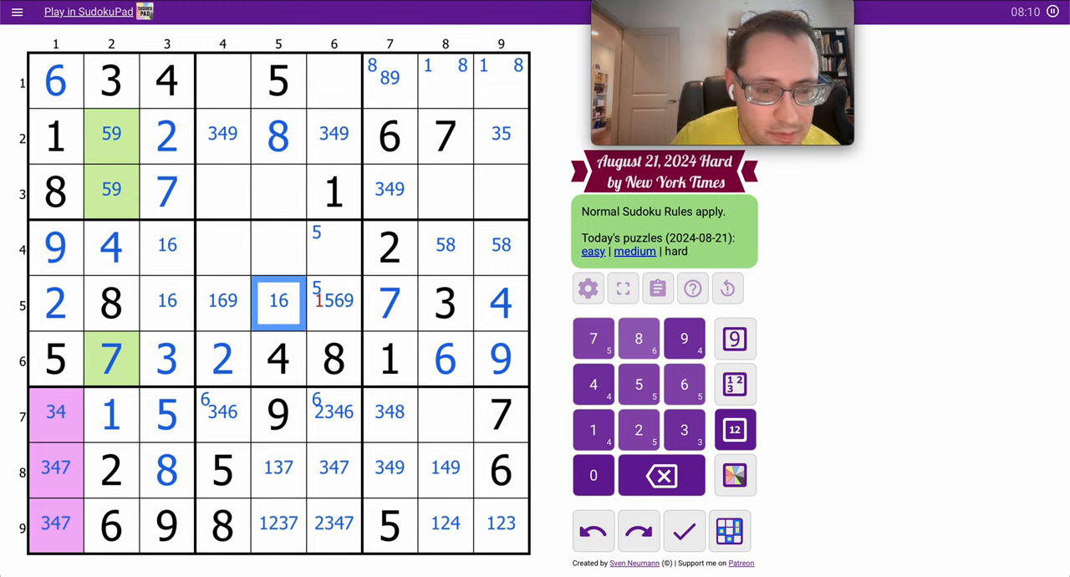
pyautogui.click(222, 301)
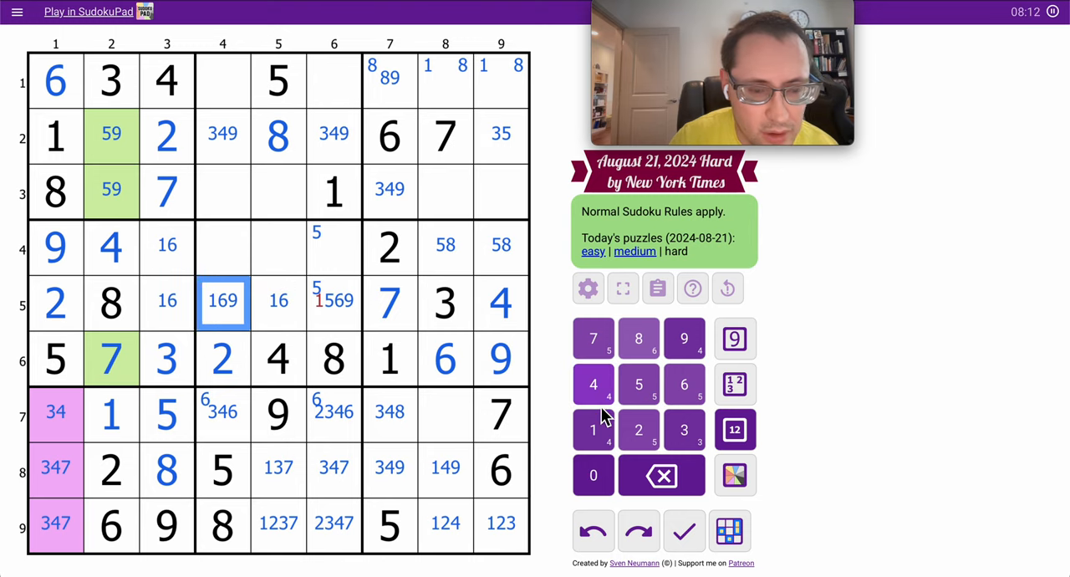
pyautogui.click(682, 338)
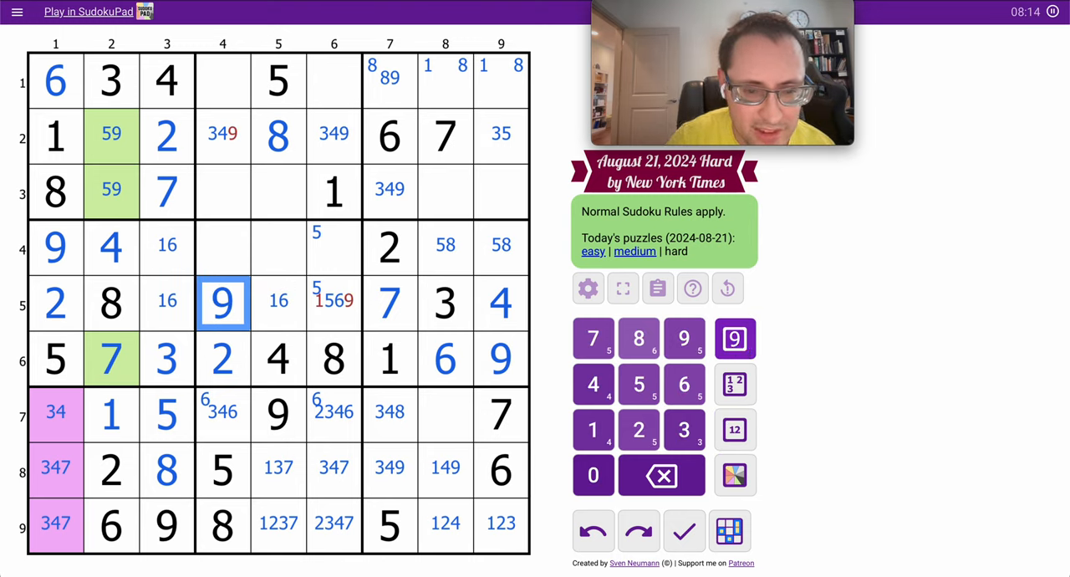
pyautogui.click(639, 384)
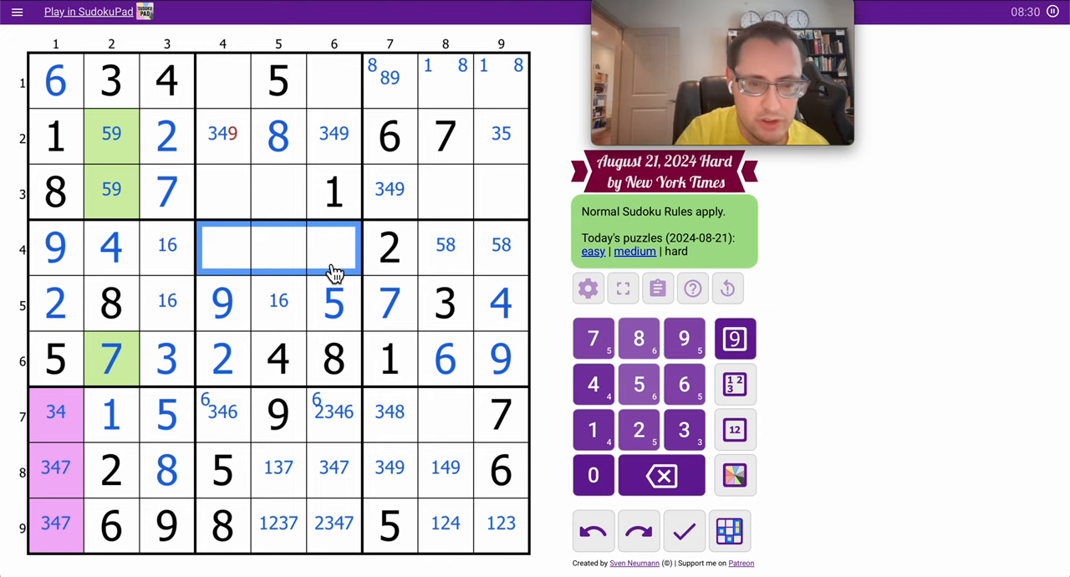
# Centre-mark 1367 across r4c4–c6 and remove 1 from r4c6's candidates
pyautogui.click(734, 428)
pyautogui.write('1367')
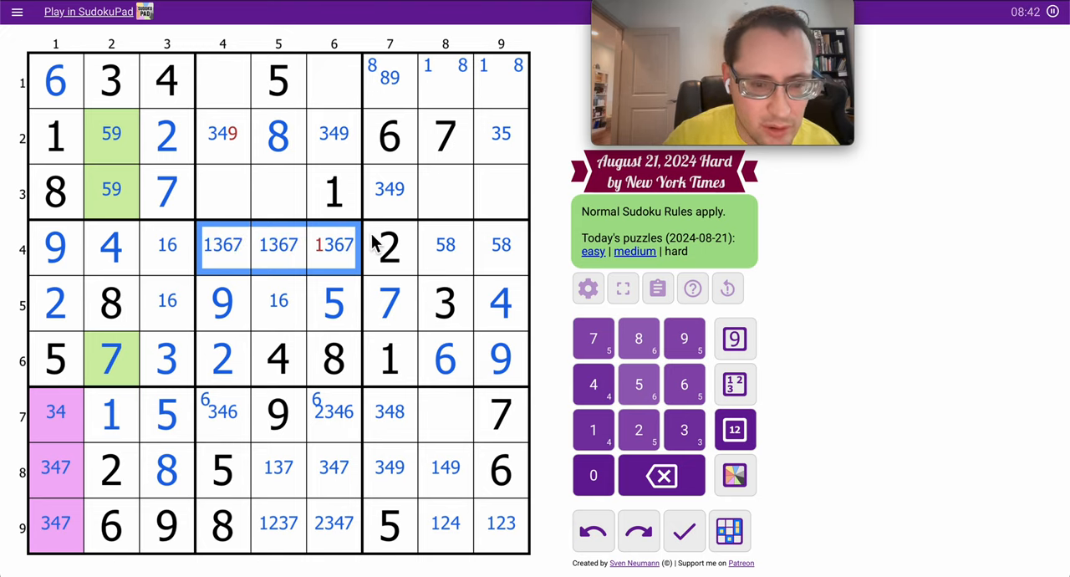
pyautogui.click(222, 134)
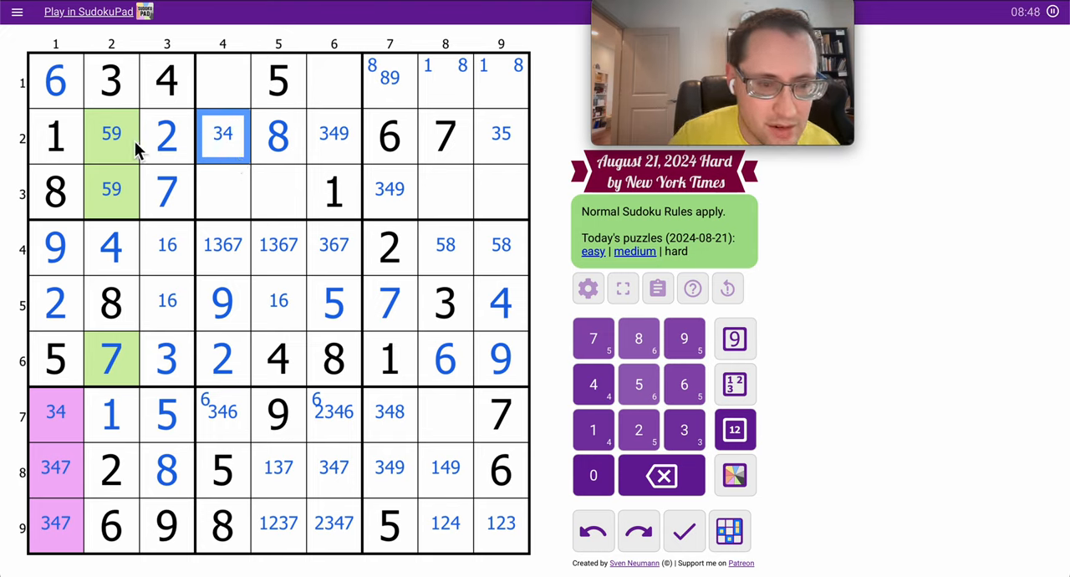
pyautogui.moveTo(359, 280)
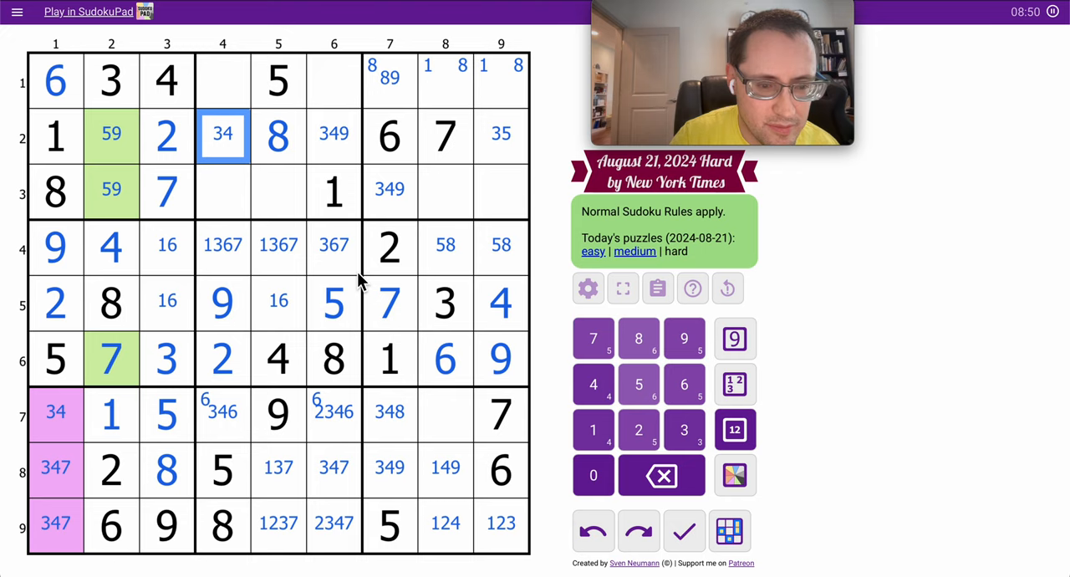
pyautogui.moveTo(492, 498)
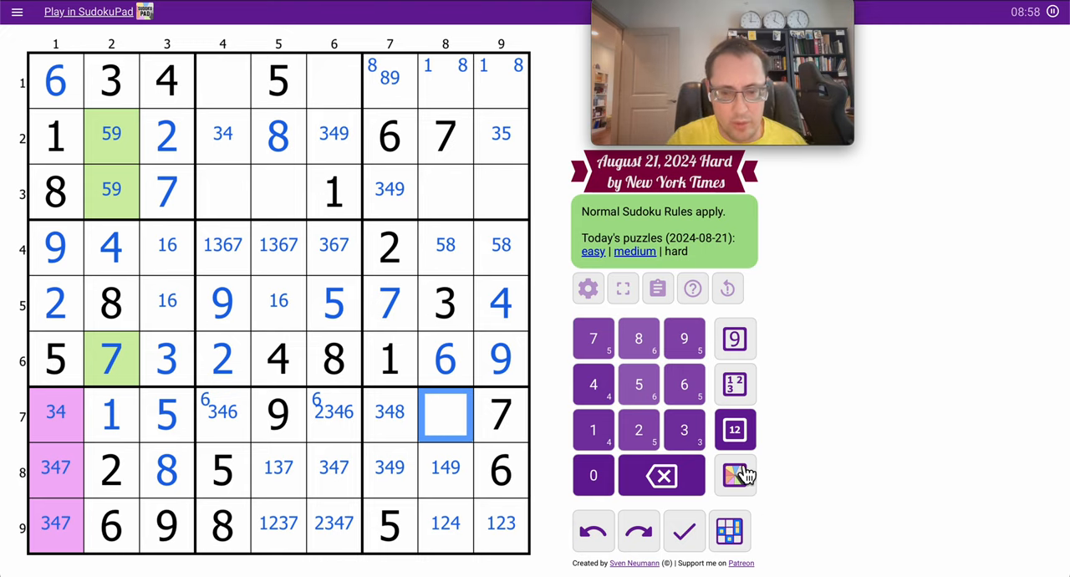
# Note 248 in r7c8 and candidates in row 1's right cells, leaving 7 placed in r1c4
pyautogui.click(734, 428)
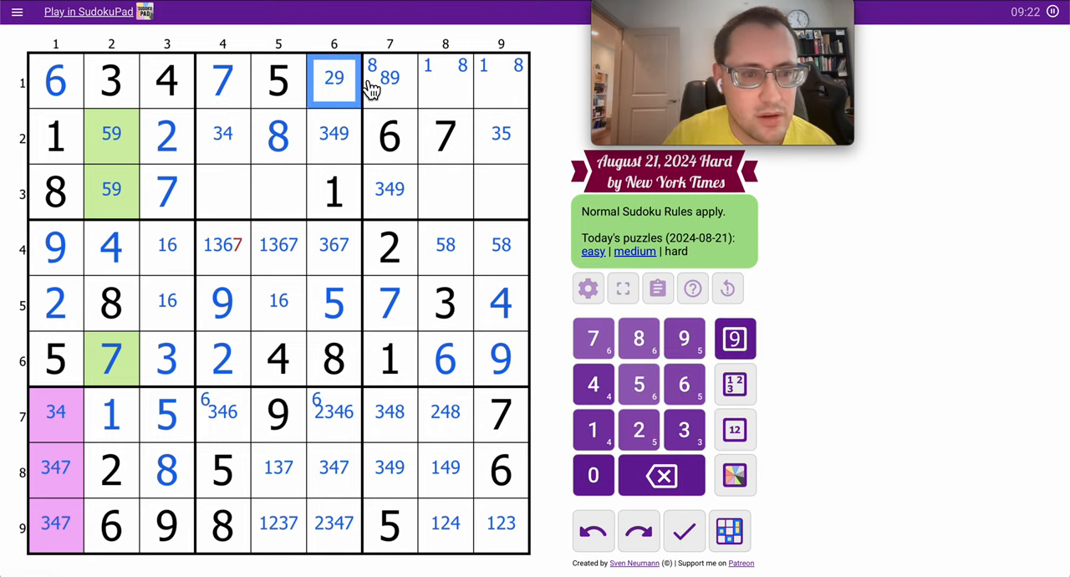
pyautogui.click(473, 80)
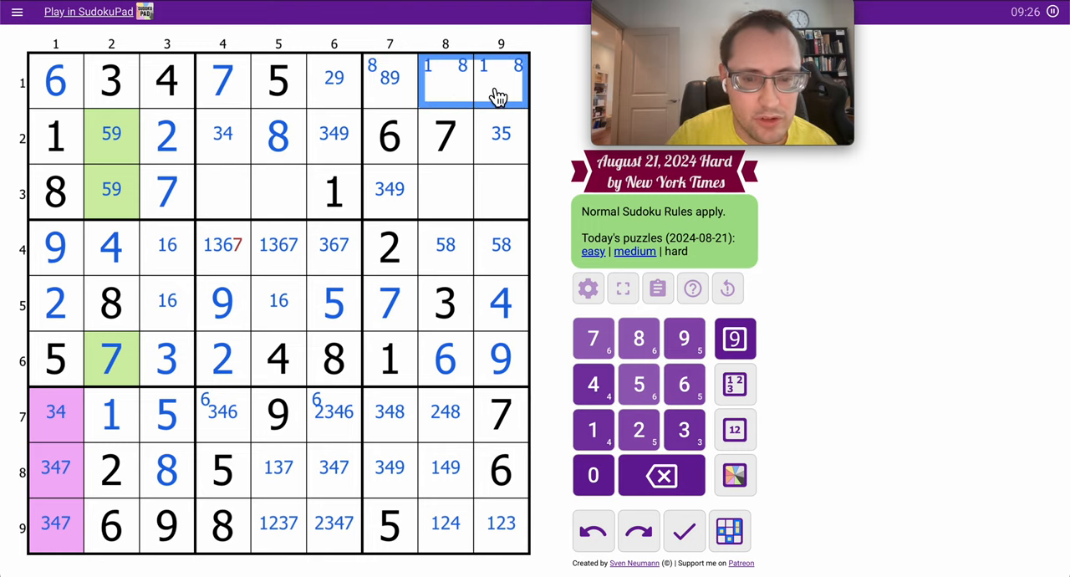
pyautogui.click(732, 430)
pyautogui.write(' 128')
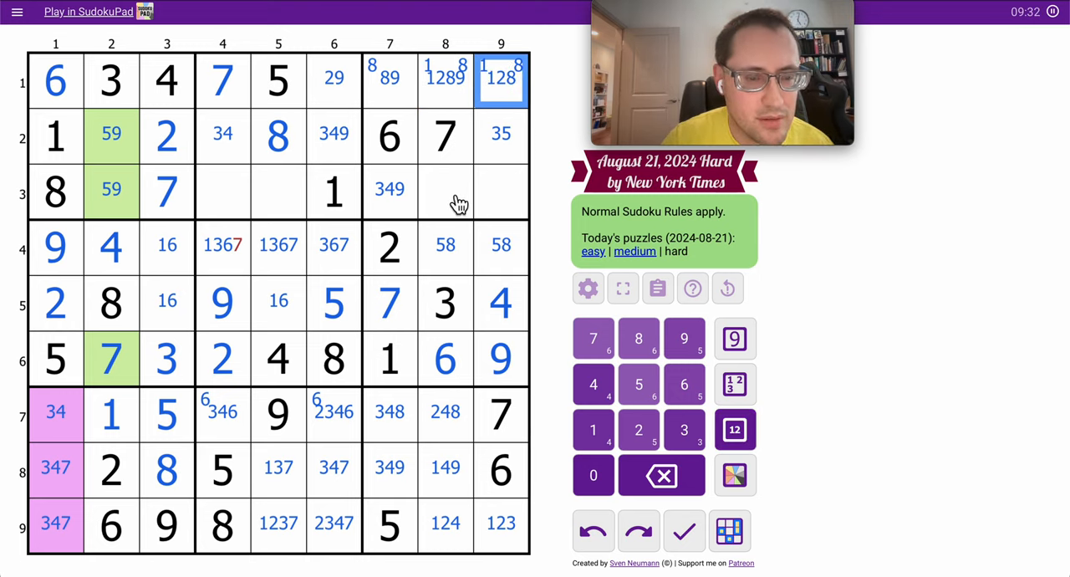
pyautogui.click(223, 244)
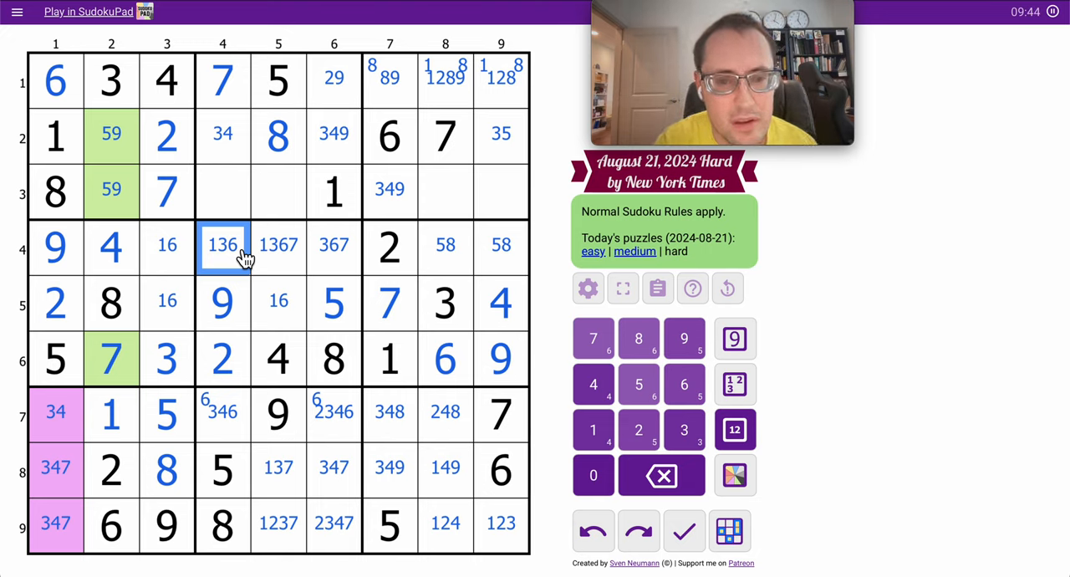
# Pencil candidates into r3c8–c9 and narrow them to 2459 and 235
pyautogui.click(501, 189)
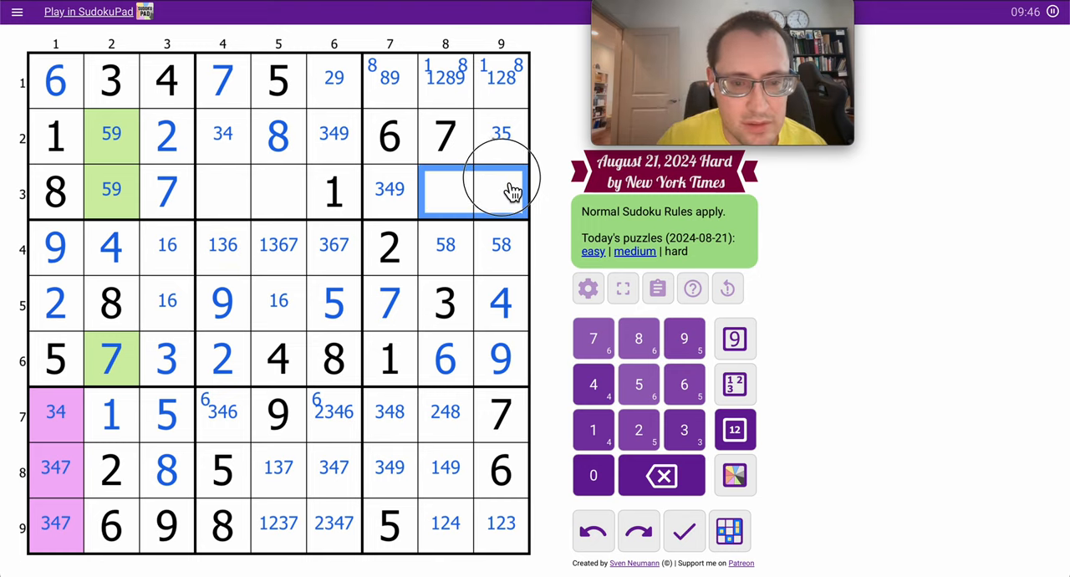
pyautogui.click(734, 429)
pyautogui.write('23459')
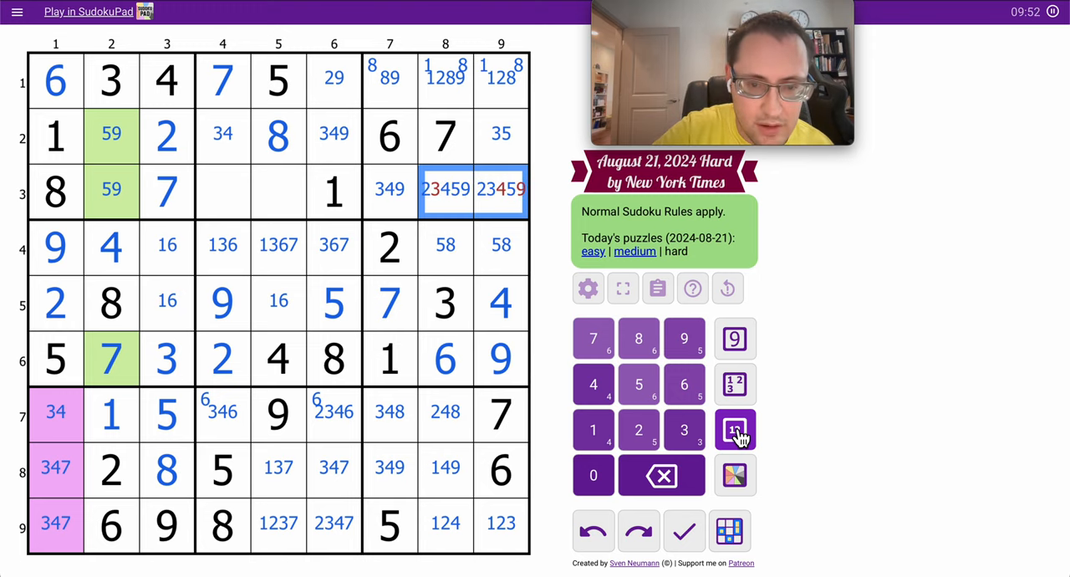
pyautogui.click(444, 187)
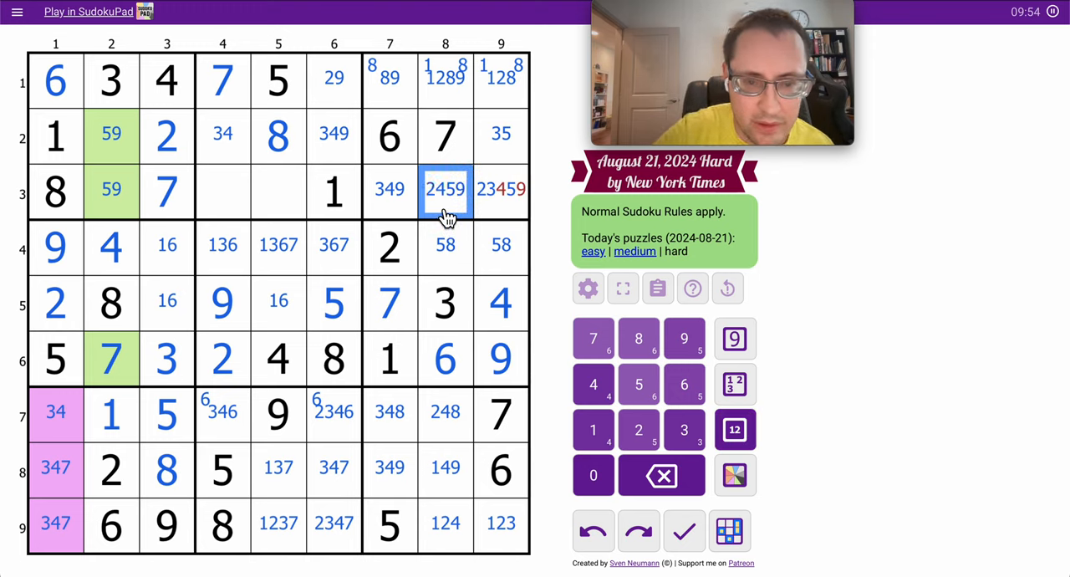
pyautogui.click(501, 190)
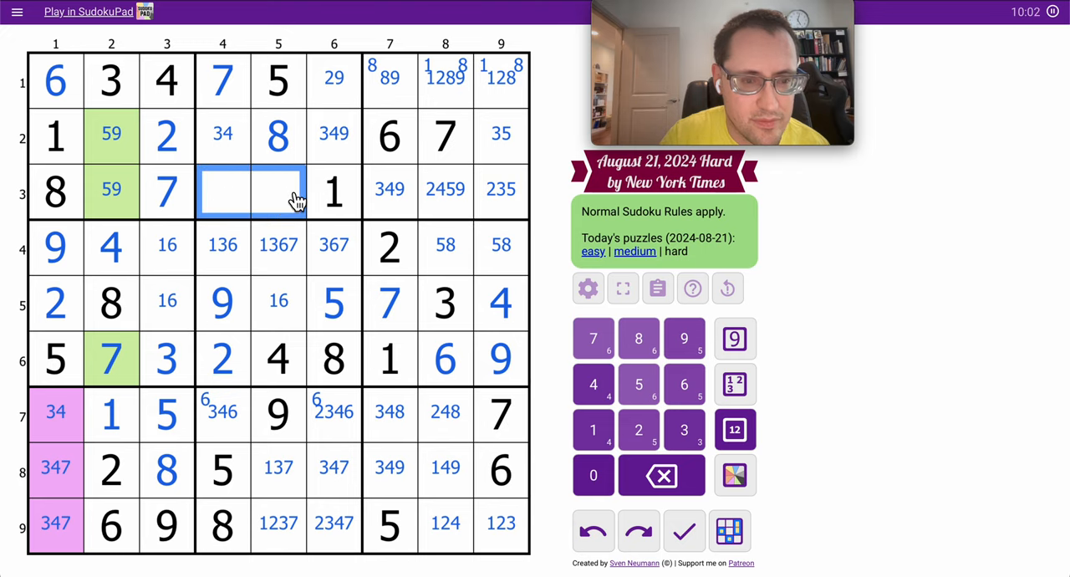
# Pencil candidates into r3c4–c5 and narrow them to 346 and 236
pyautogui.click(734, 427)
pyautogui.write('23469')
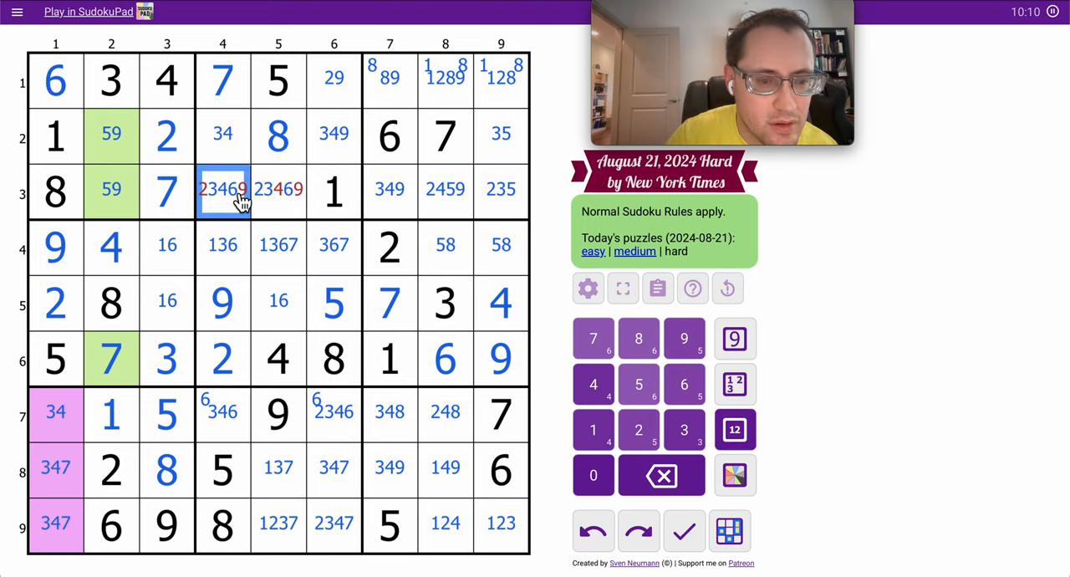
pyautogui.click(277, 190)
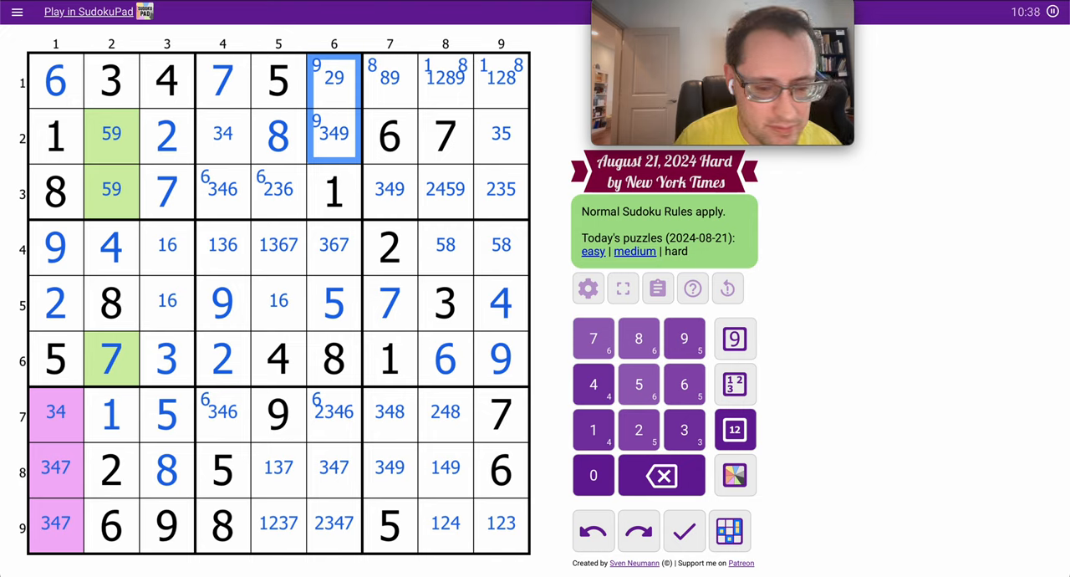
pyautogui.moveTo(384, 455)
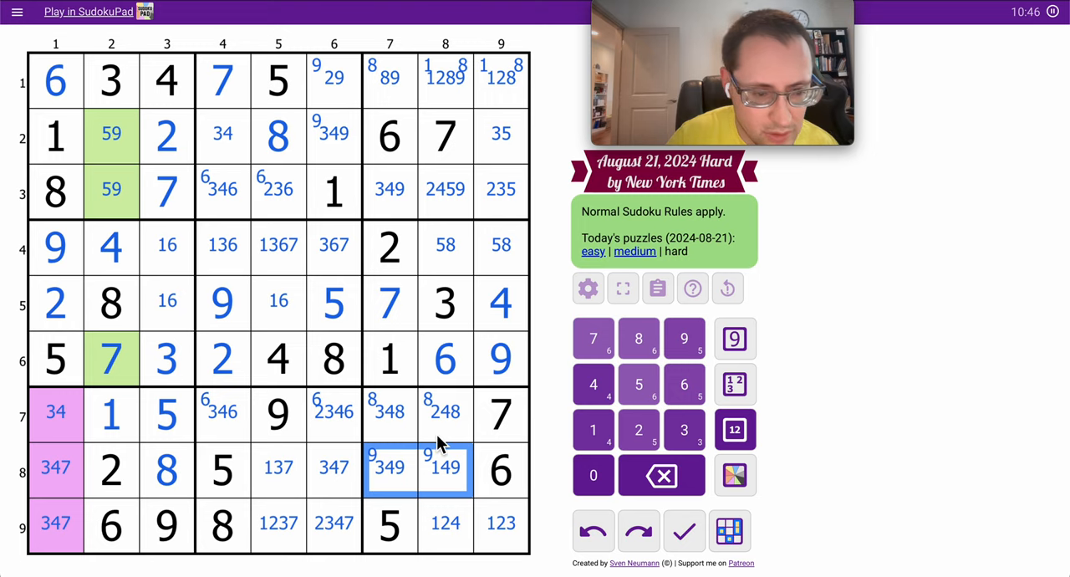
# Corner-mark 8s in row 7's pair, 9s in column 6 and row 8, and 1s in column 5
pyautogui.click(444, 411)
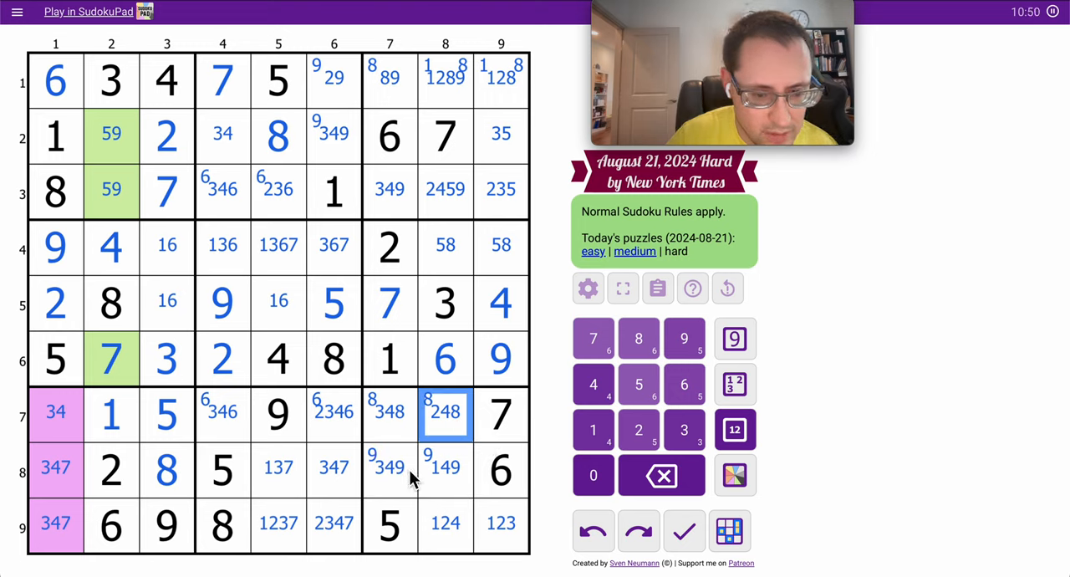
pyautogui.click(388, 412)
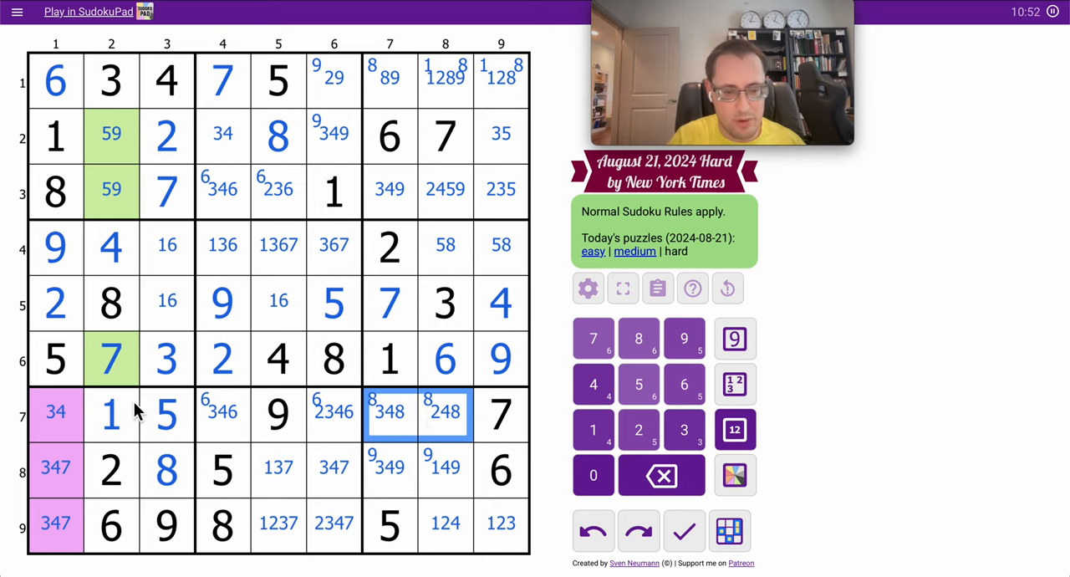
pyautogui.click(389, 358)
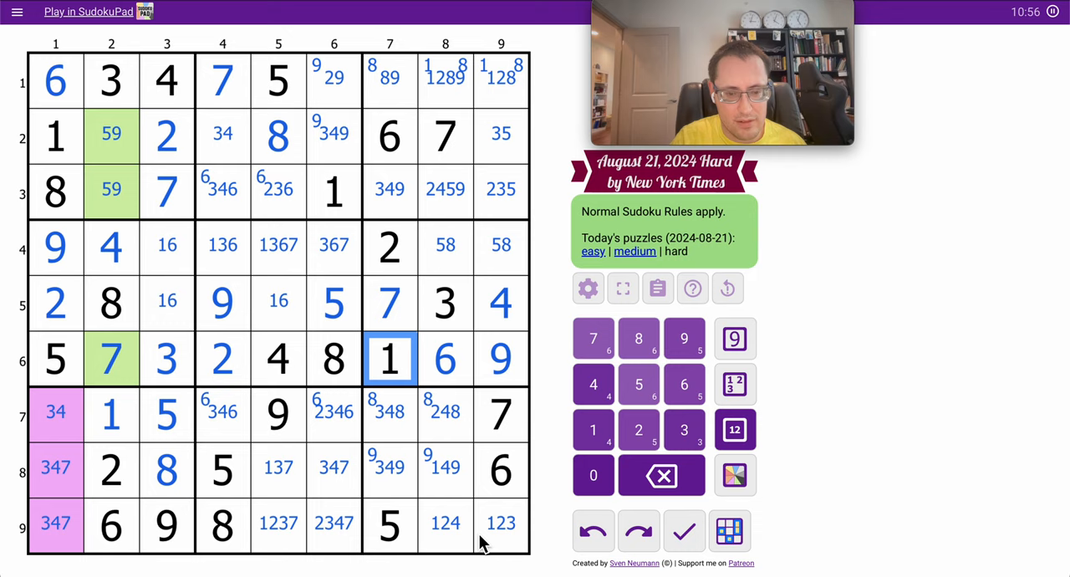
pyautogui.moveTo(445, 478)
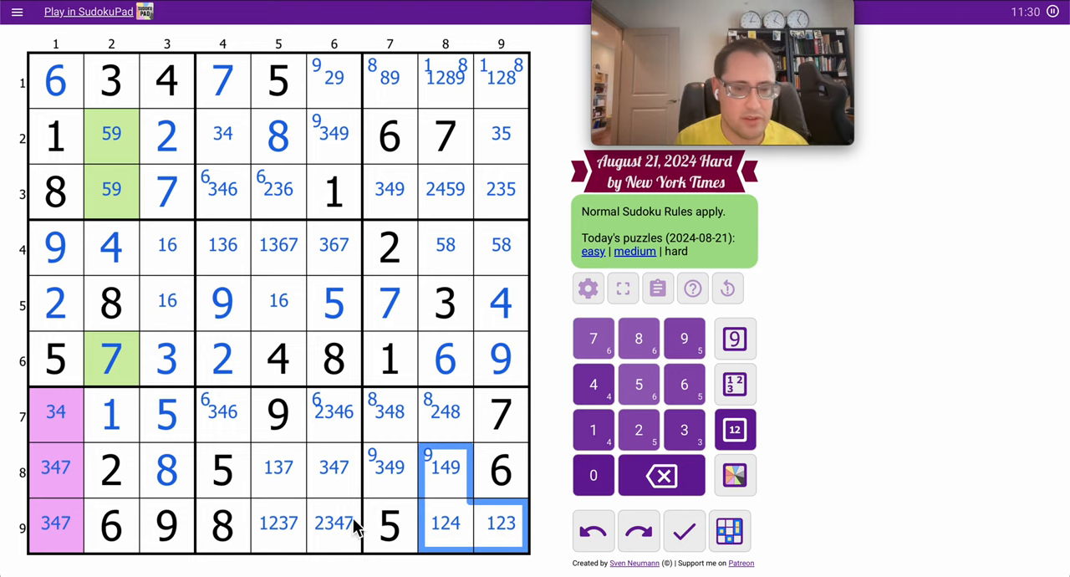
pyautogui.click(55, 468)
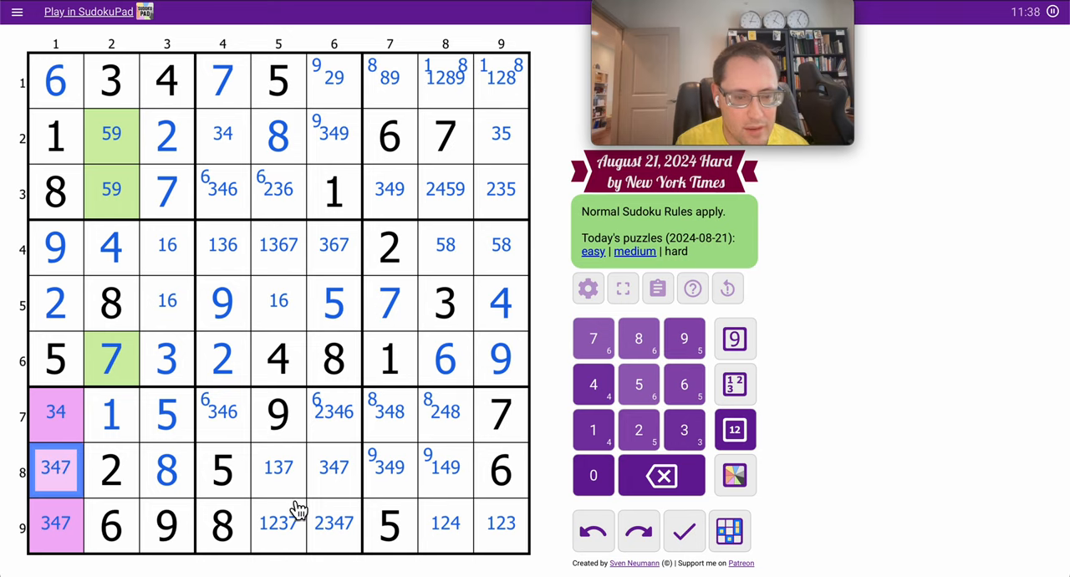
pyautogui.click(111, 414)
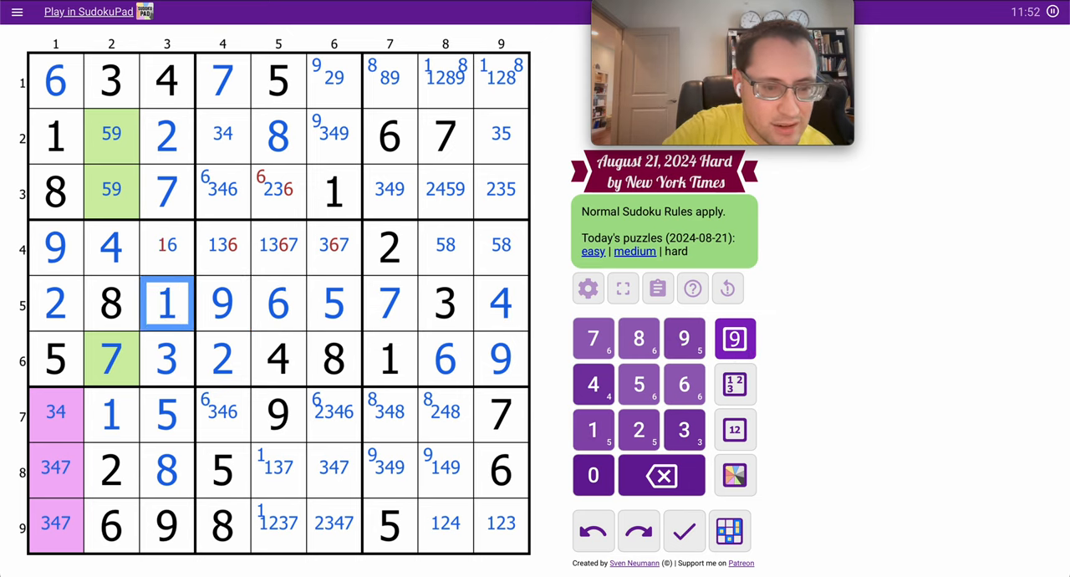
# Place 1 in r5c3 and 6 in r3c4, trimming r7c4's candidates
pyautogui.click(684, 385)
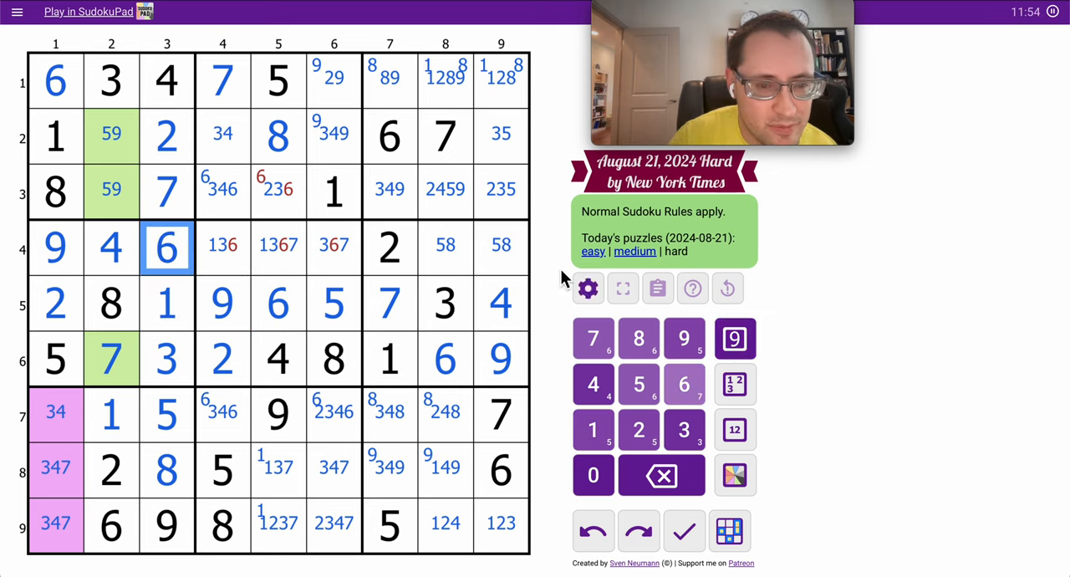
pyautogui.click(222, 187)
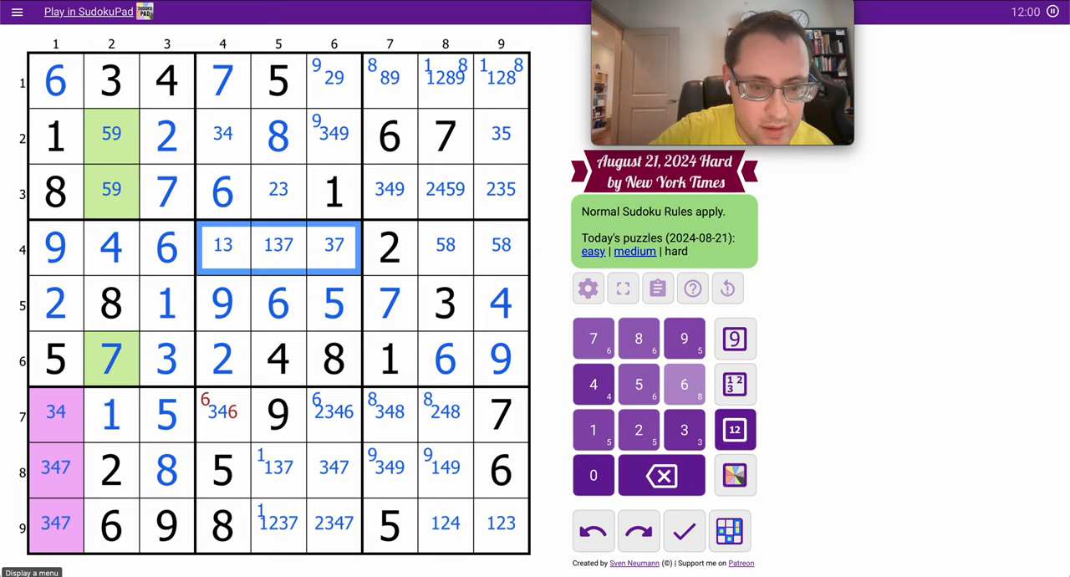
pyautogui.click(222, 414)
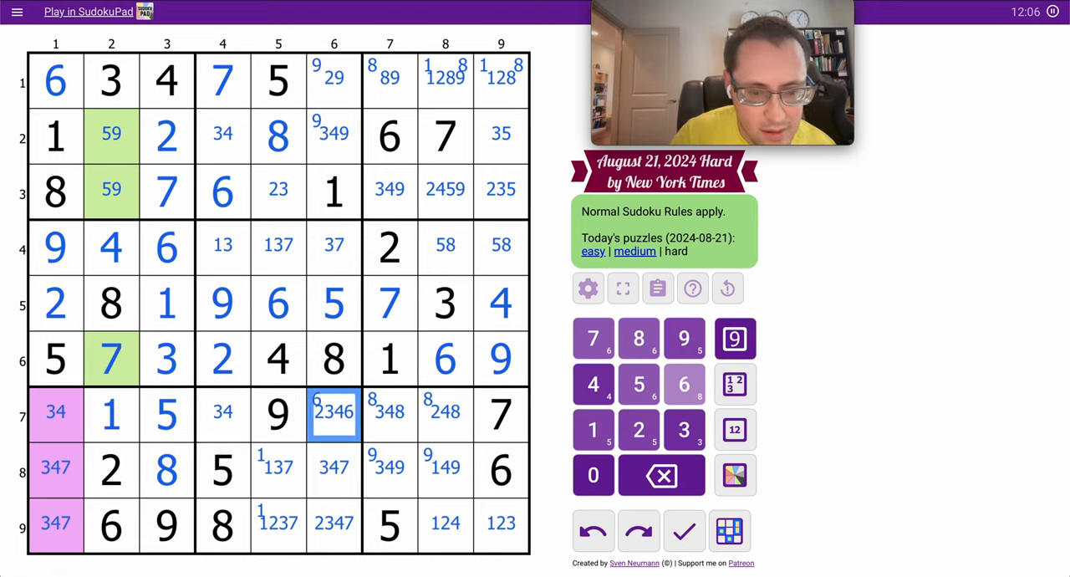
# Place 6 in r7c6, 2 in r7c8, and 2 and 9 in row 1
pyautogui.click(684, 384)
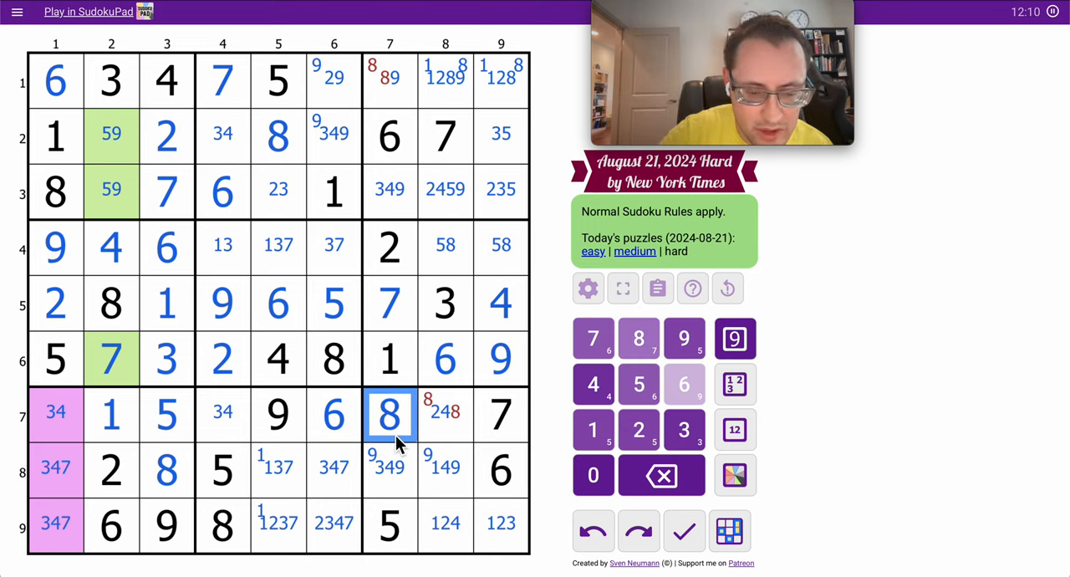
pyautogui.click(637, 428)
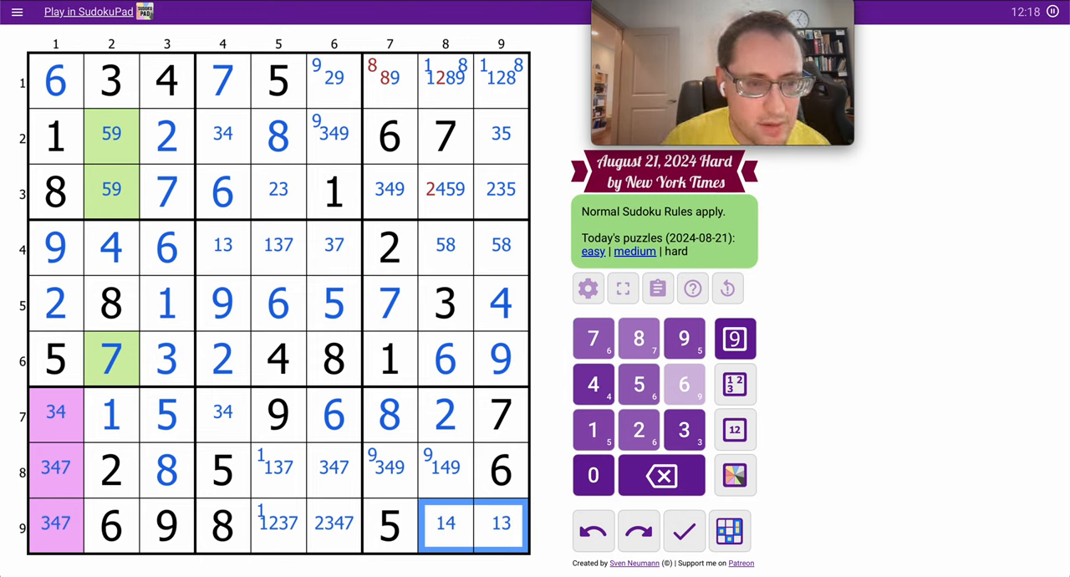
pyautogui.click(388, 76)
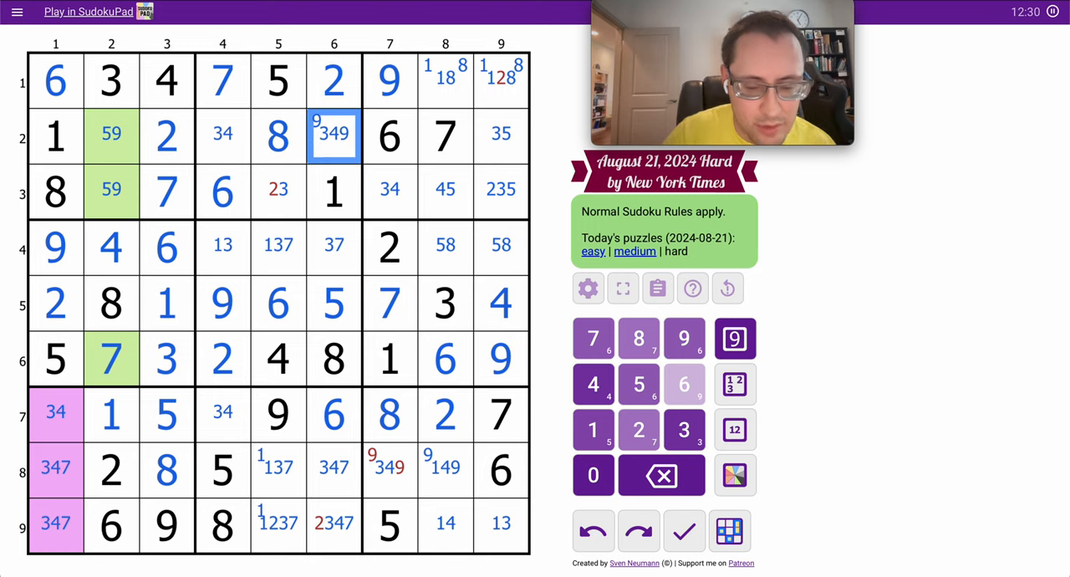
# Place 9s in r2c6 and r3c2, fill all remaining cells to solve, and dismiss the congratulations dialog
pyautogui.click(277, 190)
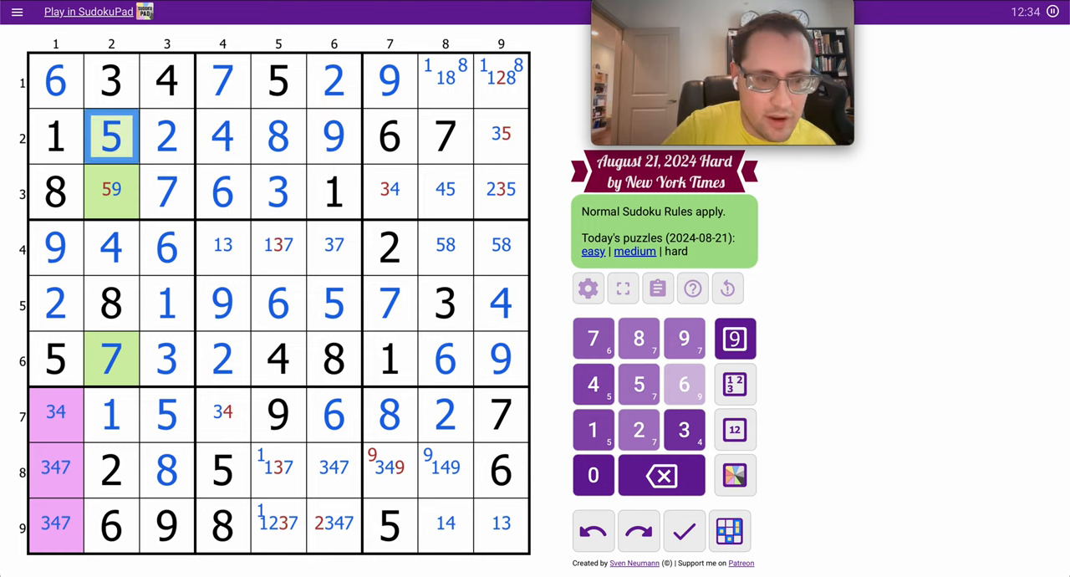
pyautogui.click(388, 191)
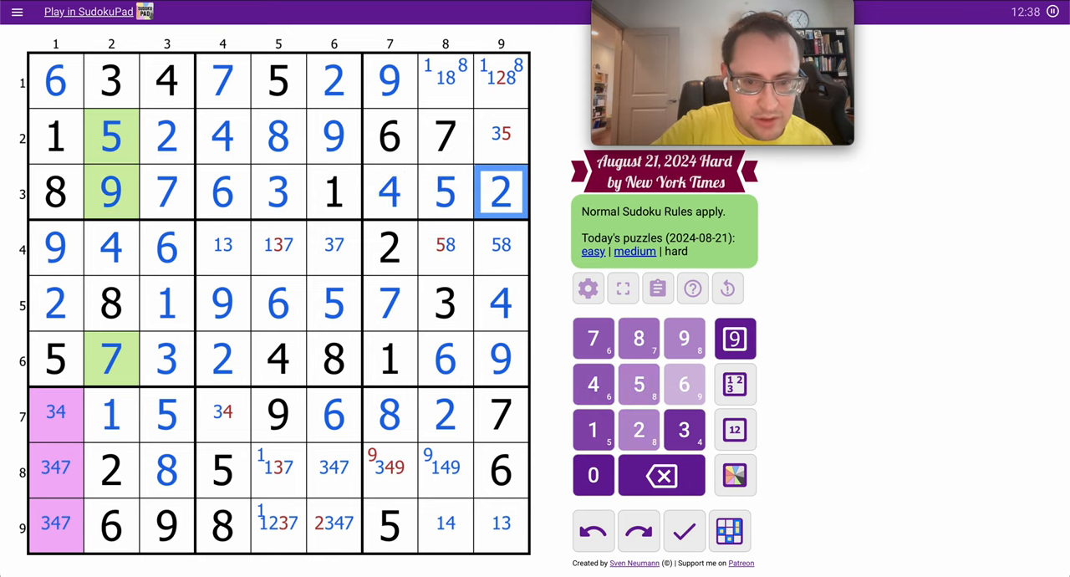
pyautogui.click(681, 428)
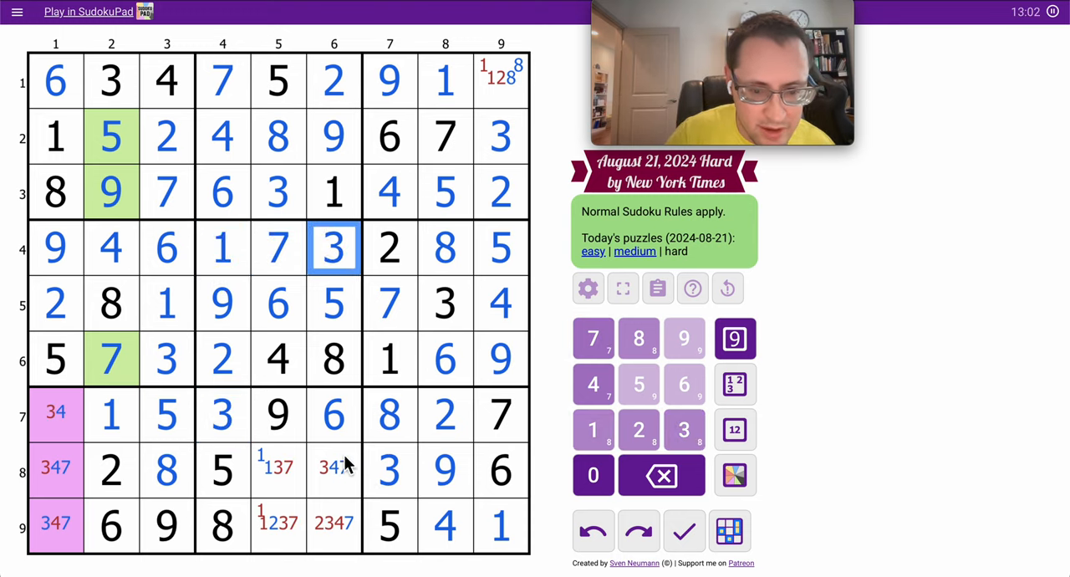
pyautogui.click(277, 467)
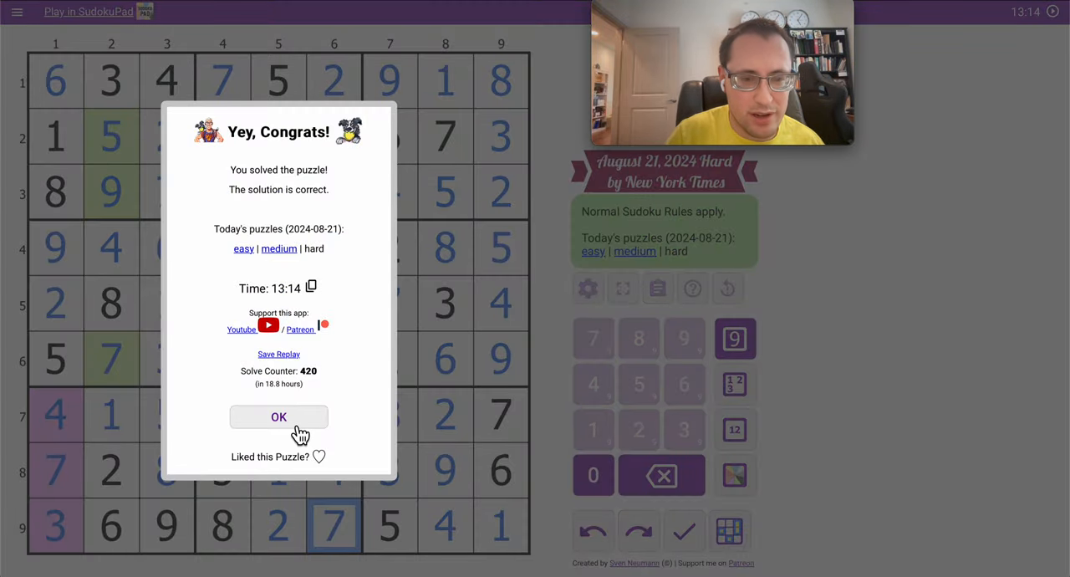
pyautogui.click(277, 416)
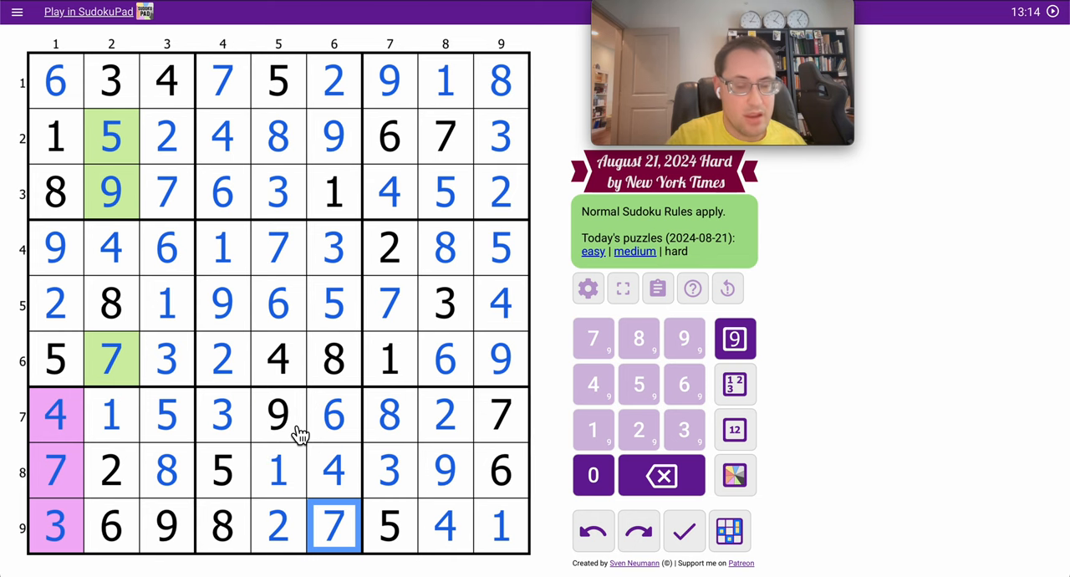